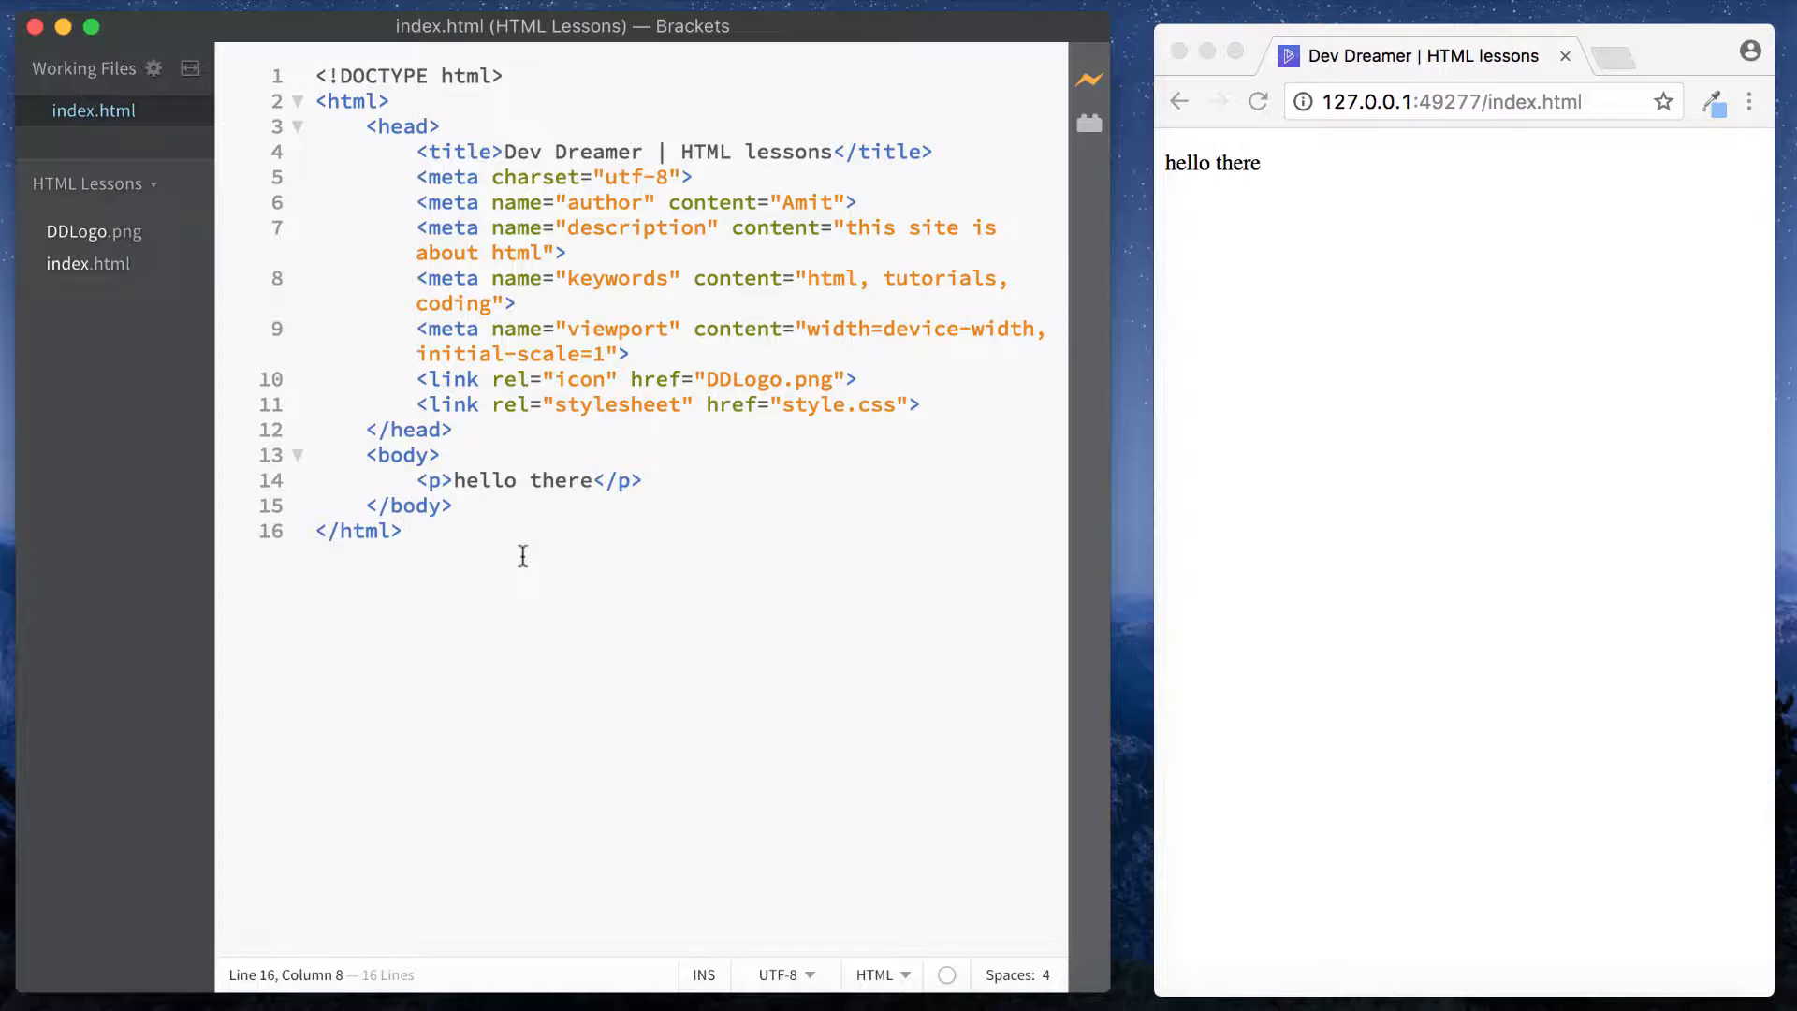
Step: Add an <img> for DDLogo.png on a new line below the paragraph with inline style width:200px
left_click(646, 481)
type("<img  src=\"DDLogo.png\">")
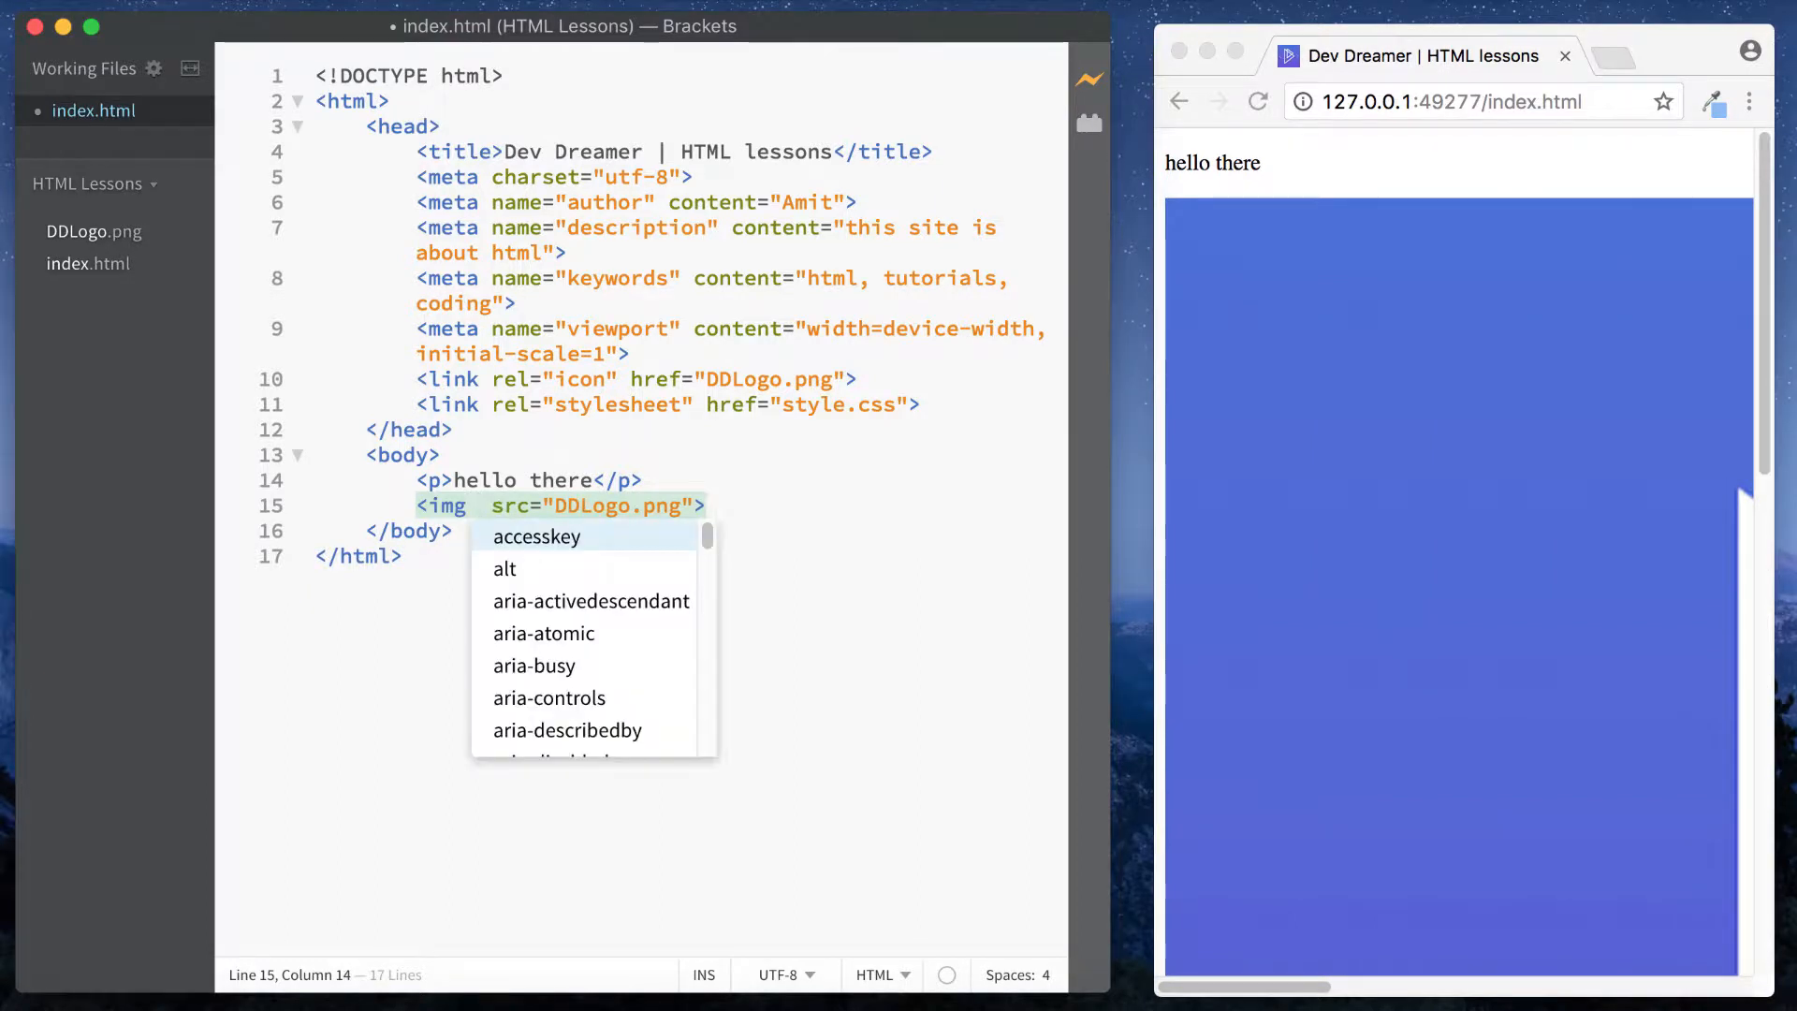
type("style=\"width:200px\"")
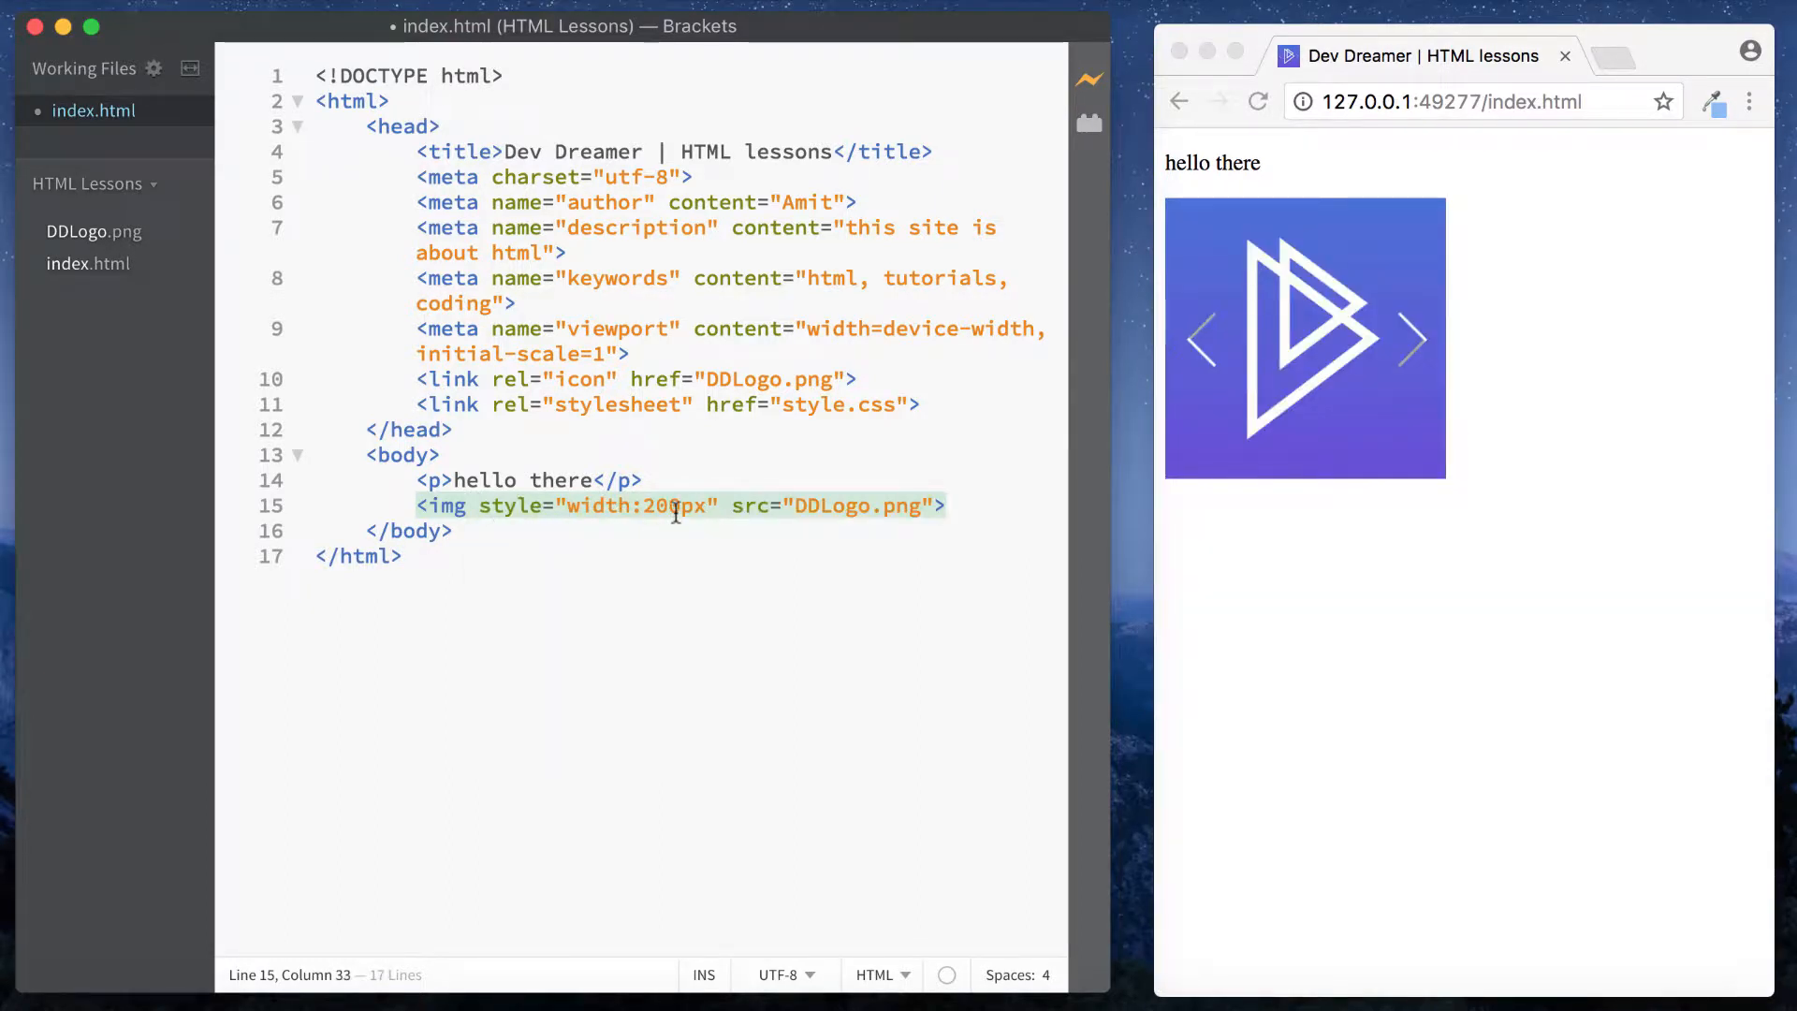
mouse_move(779, 630)
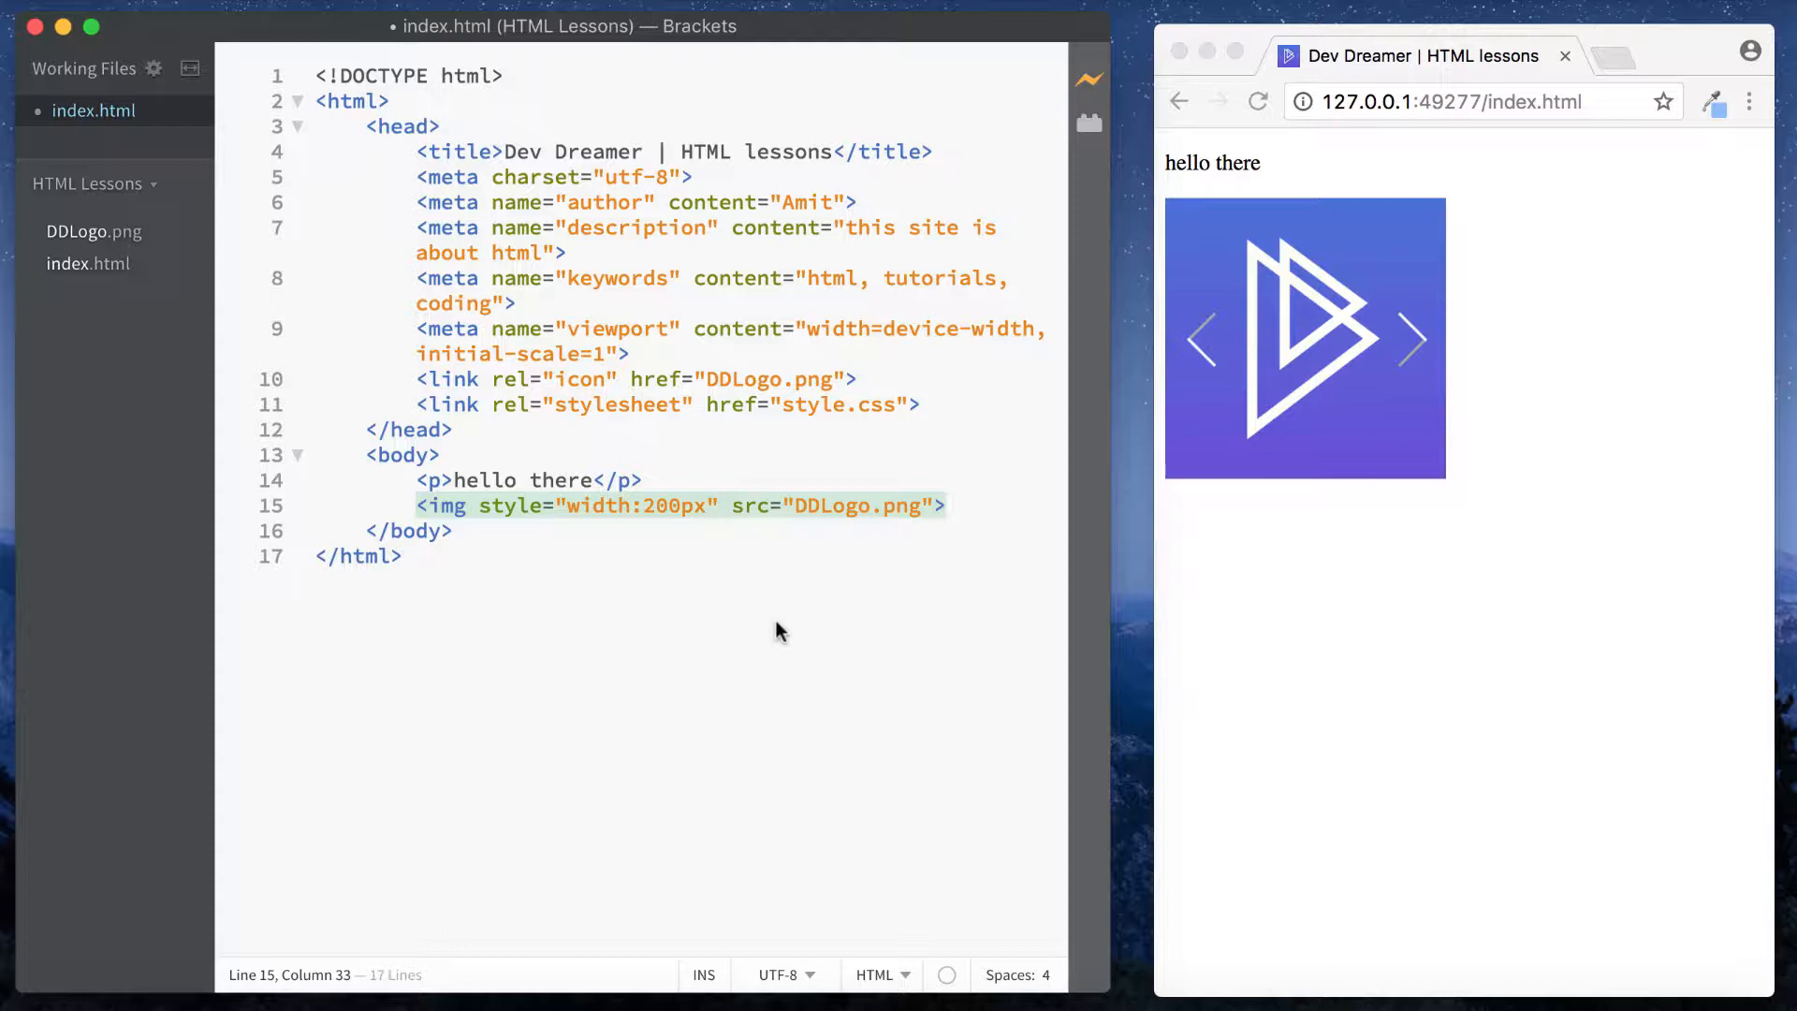
type("style=\"font")
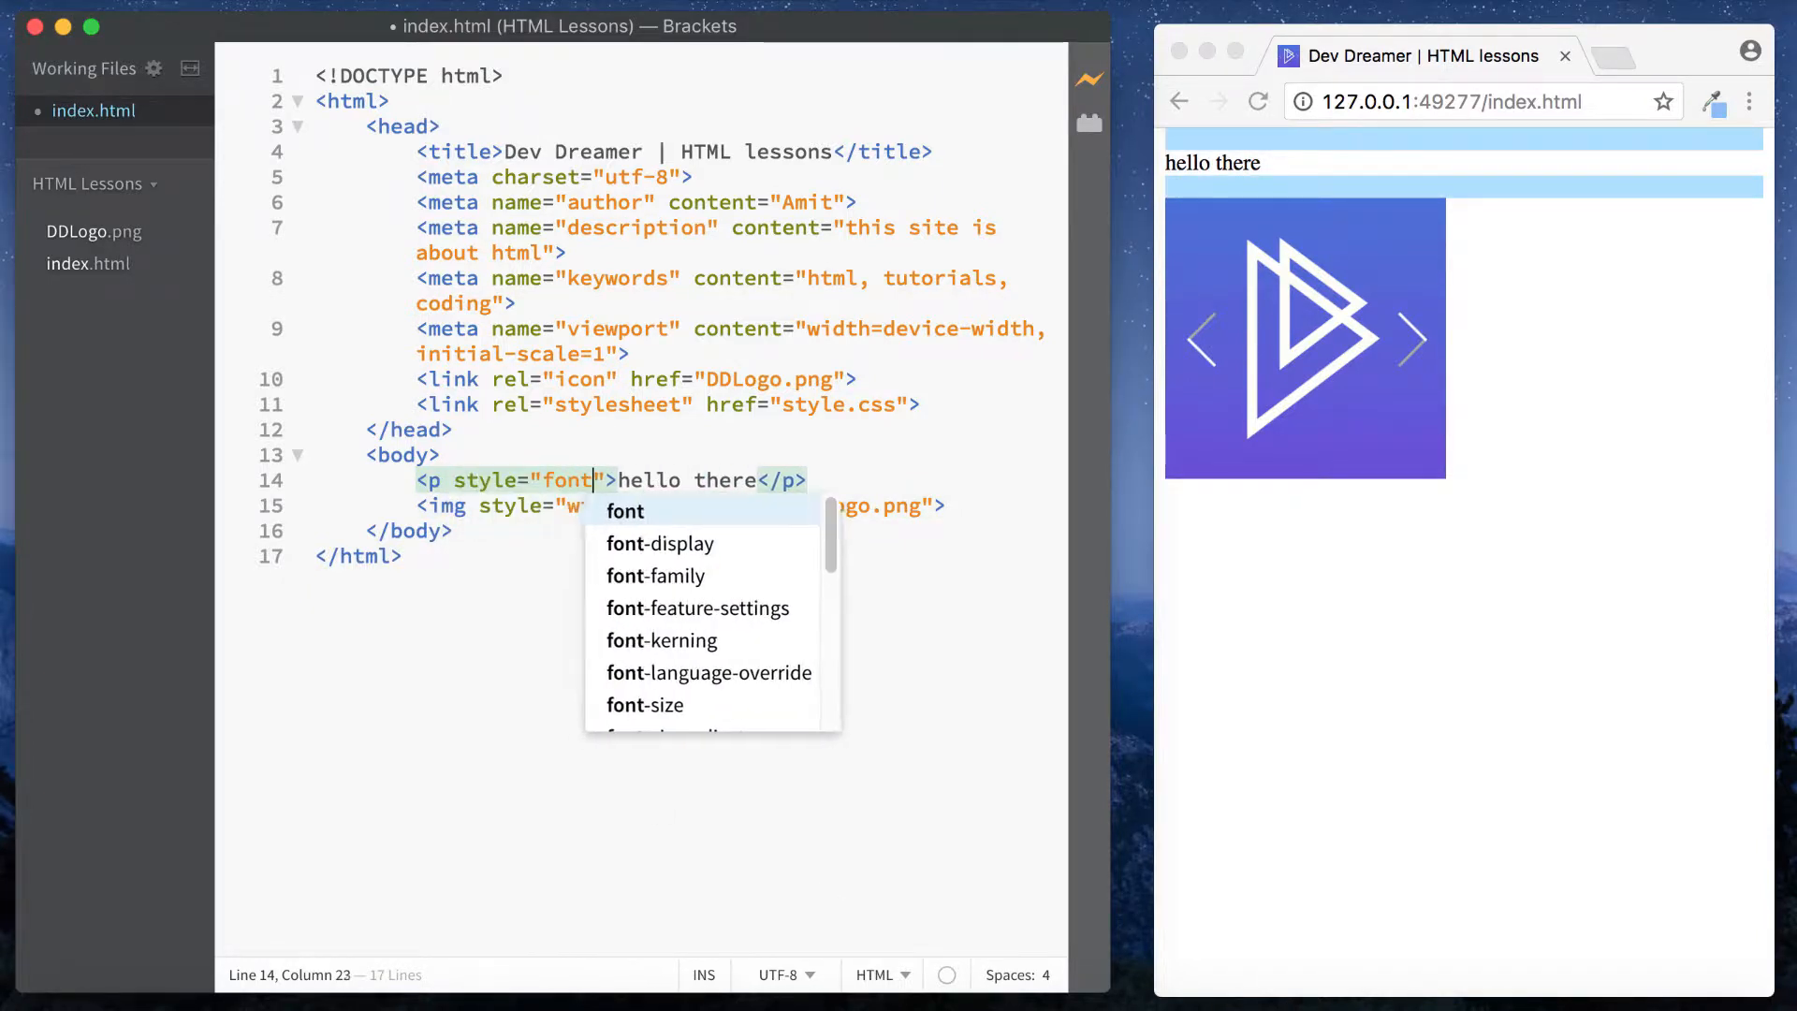
Step: Give the <p> tag an inline font-size of 50px, picking font-size from the code hints
left_click(645, 706)
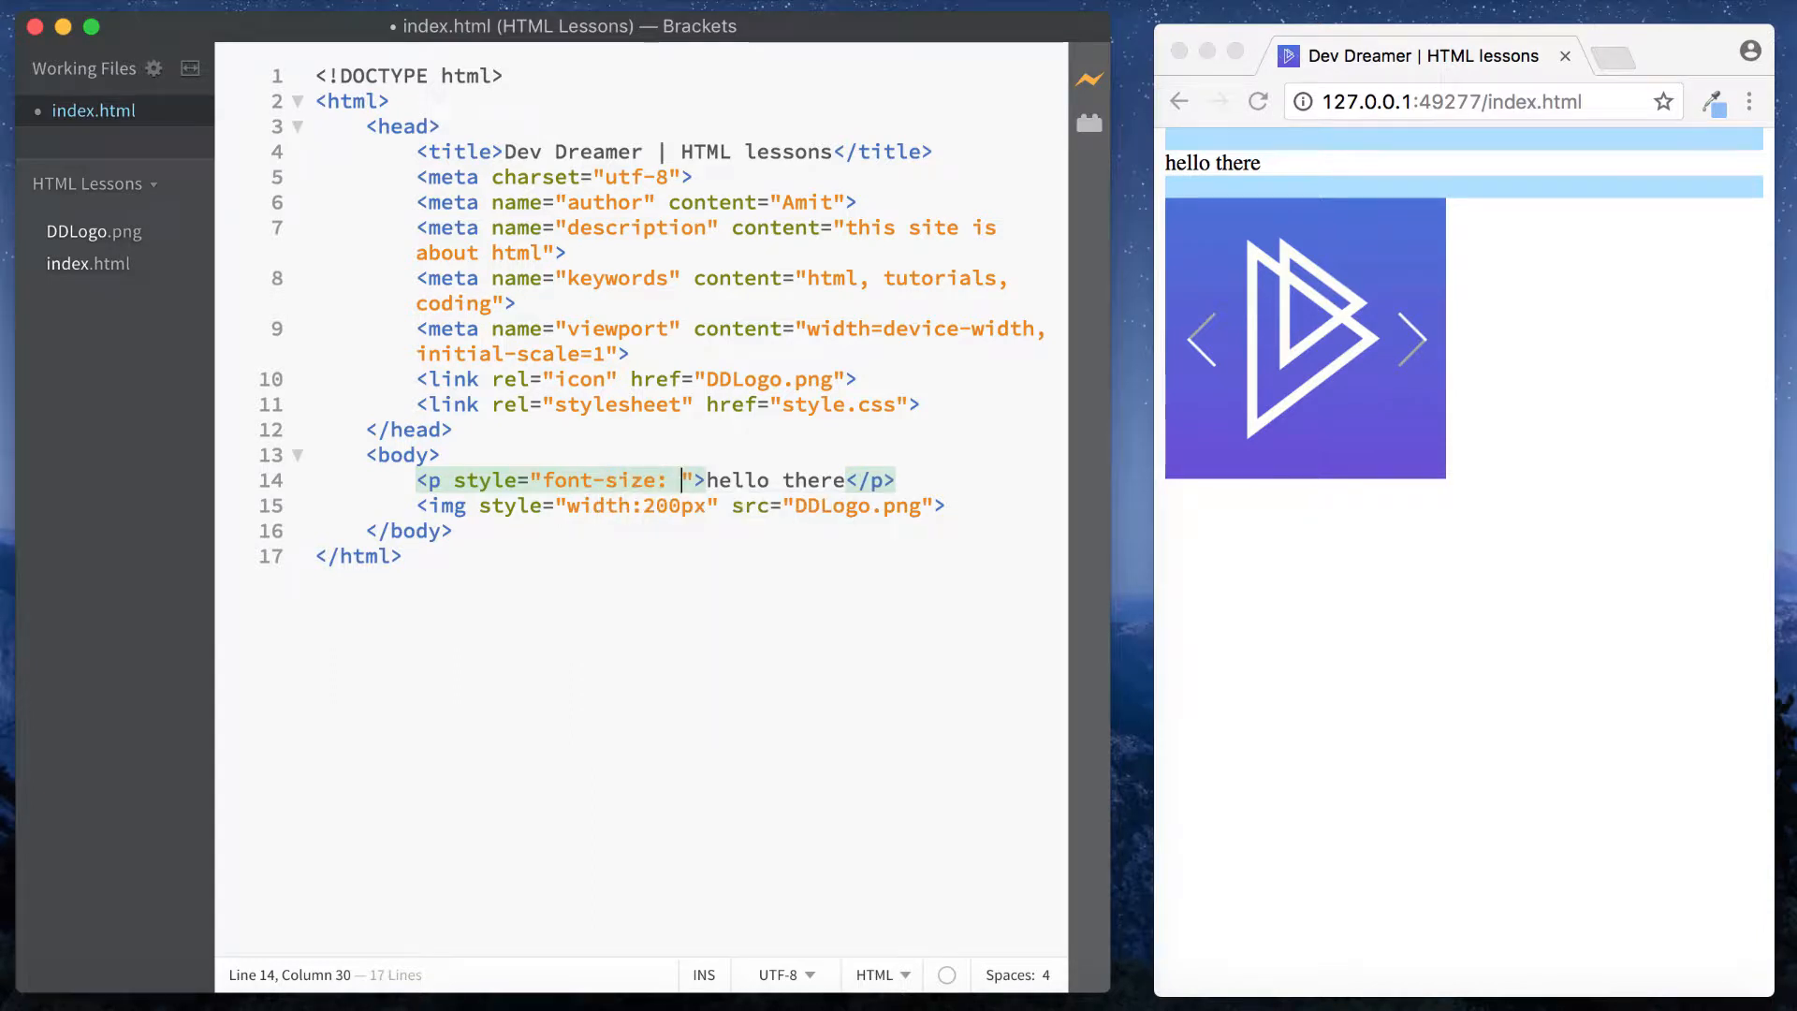
type("50px")
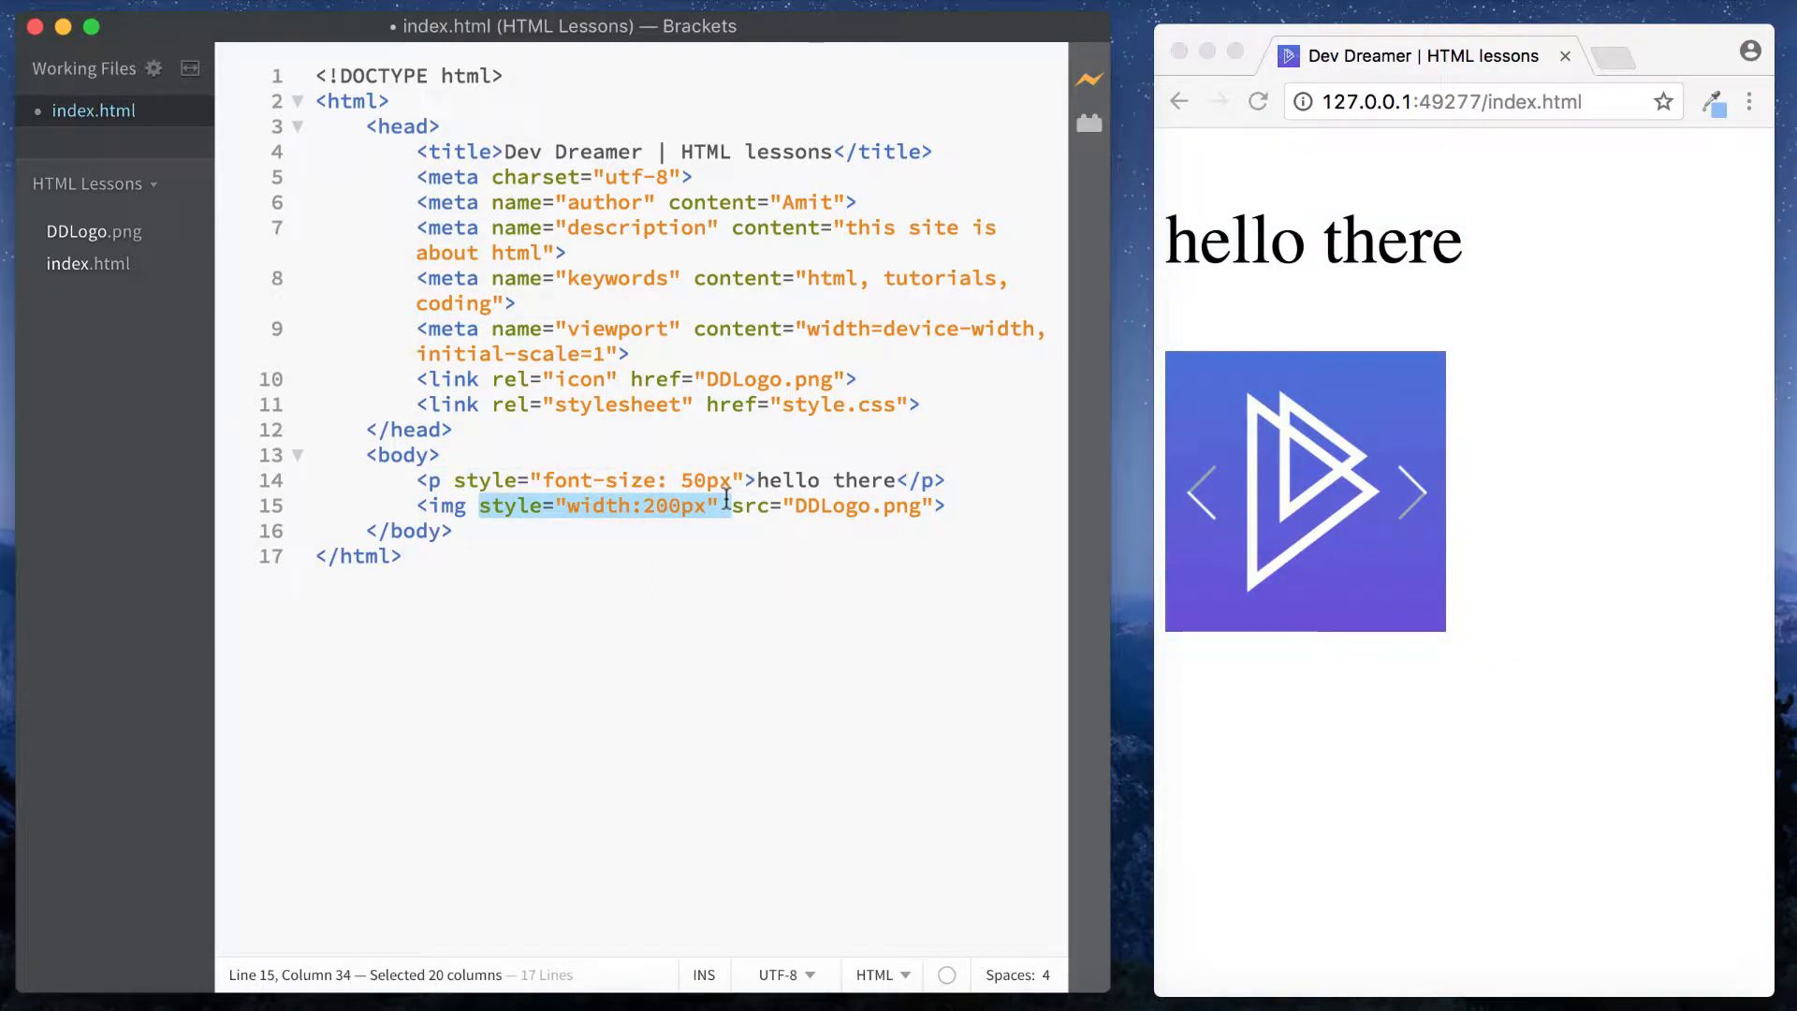
left_click(718, 569)
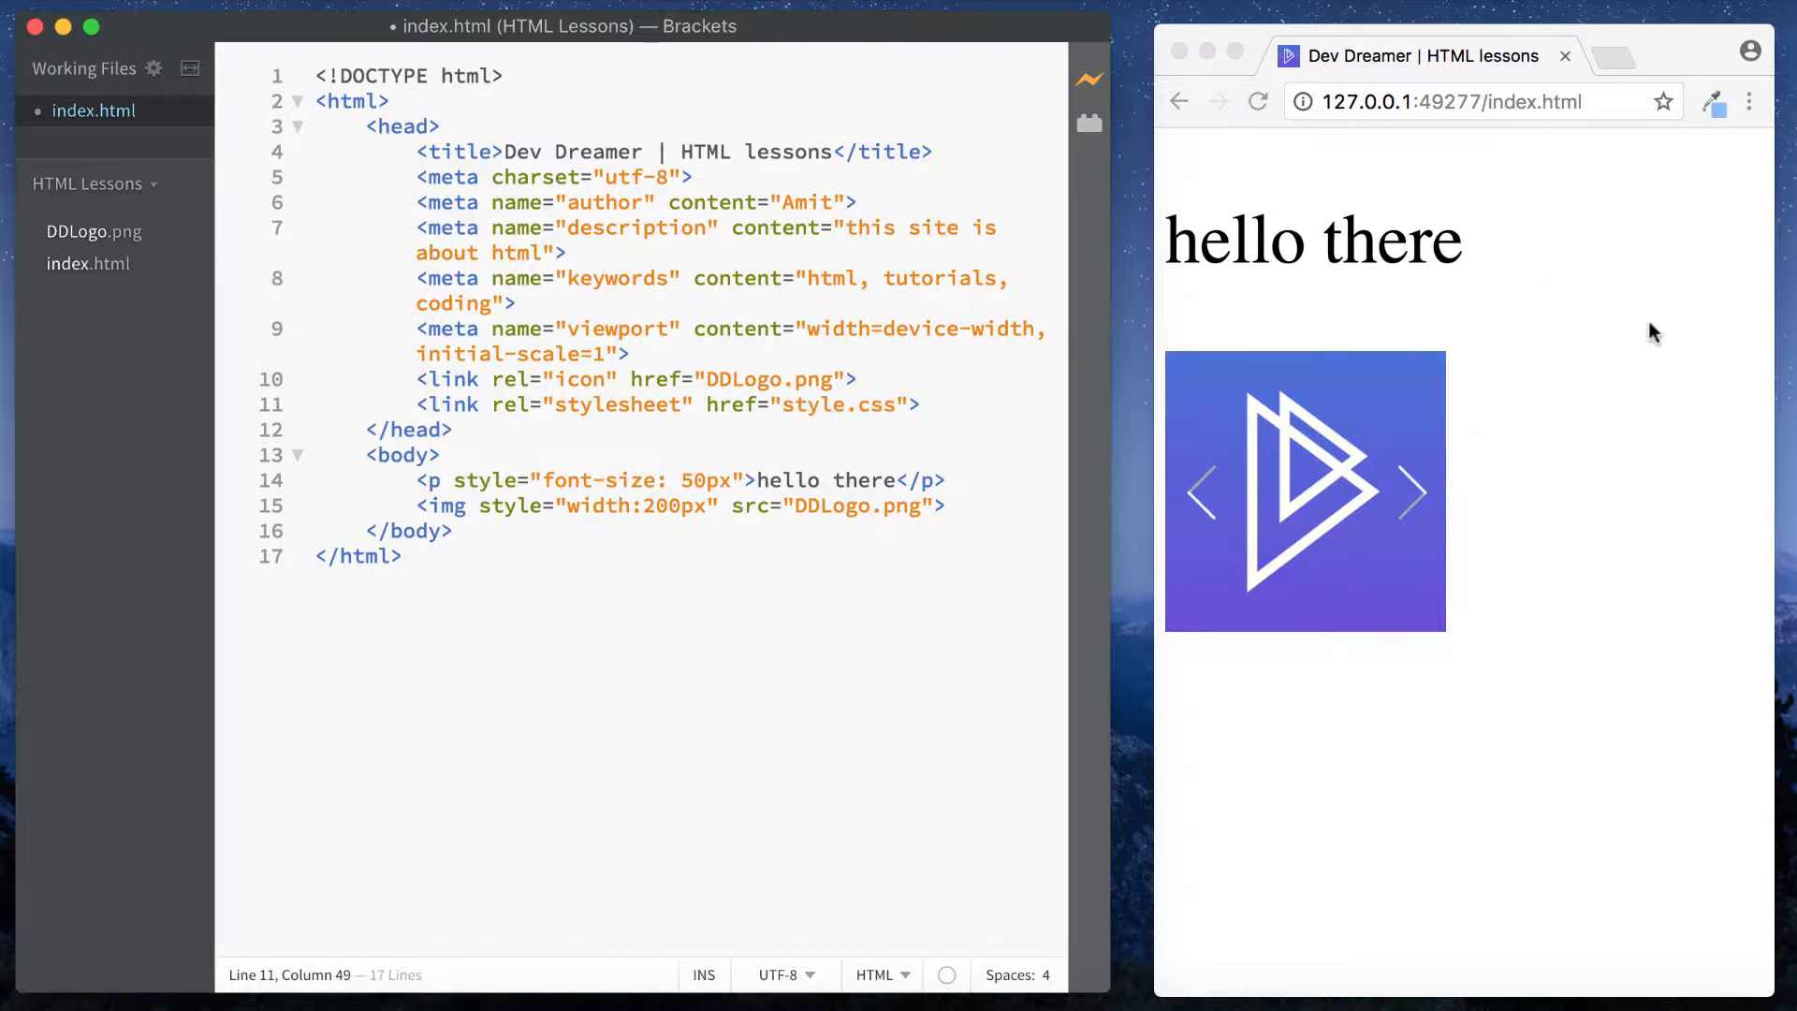
mouse_move(881, 606)
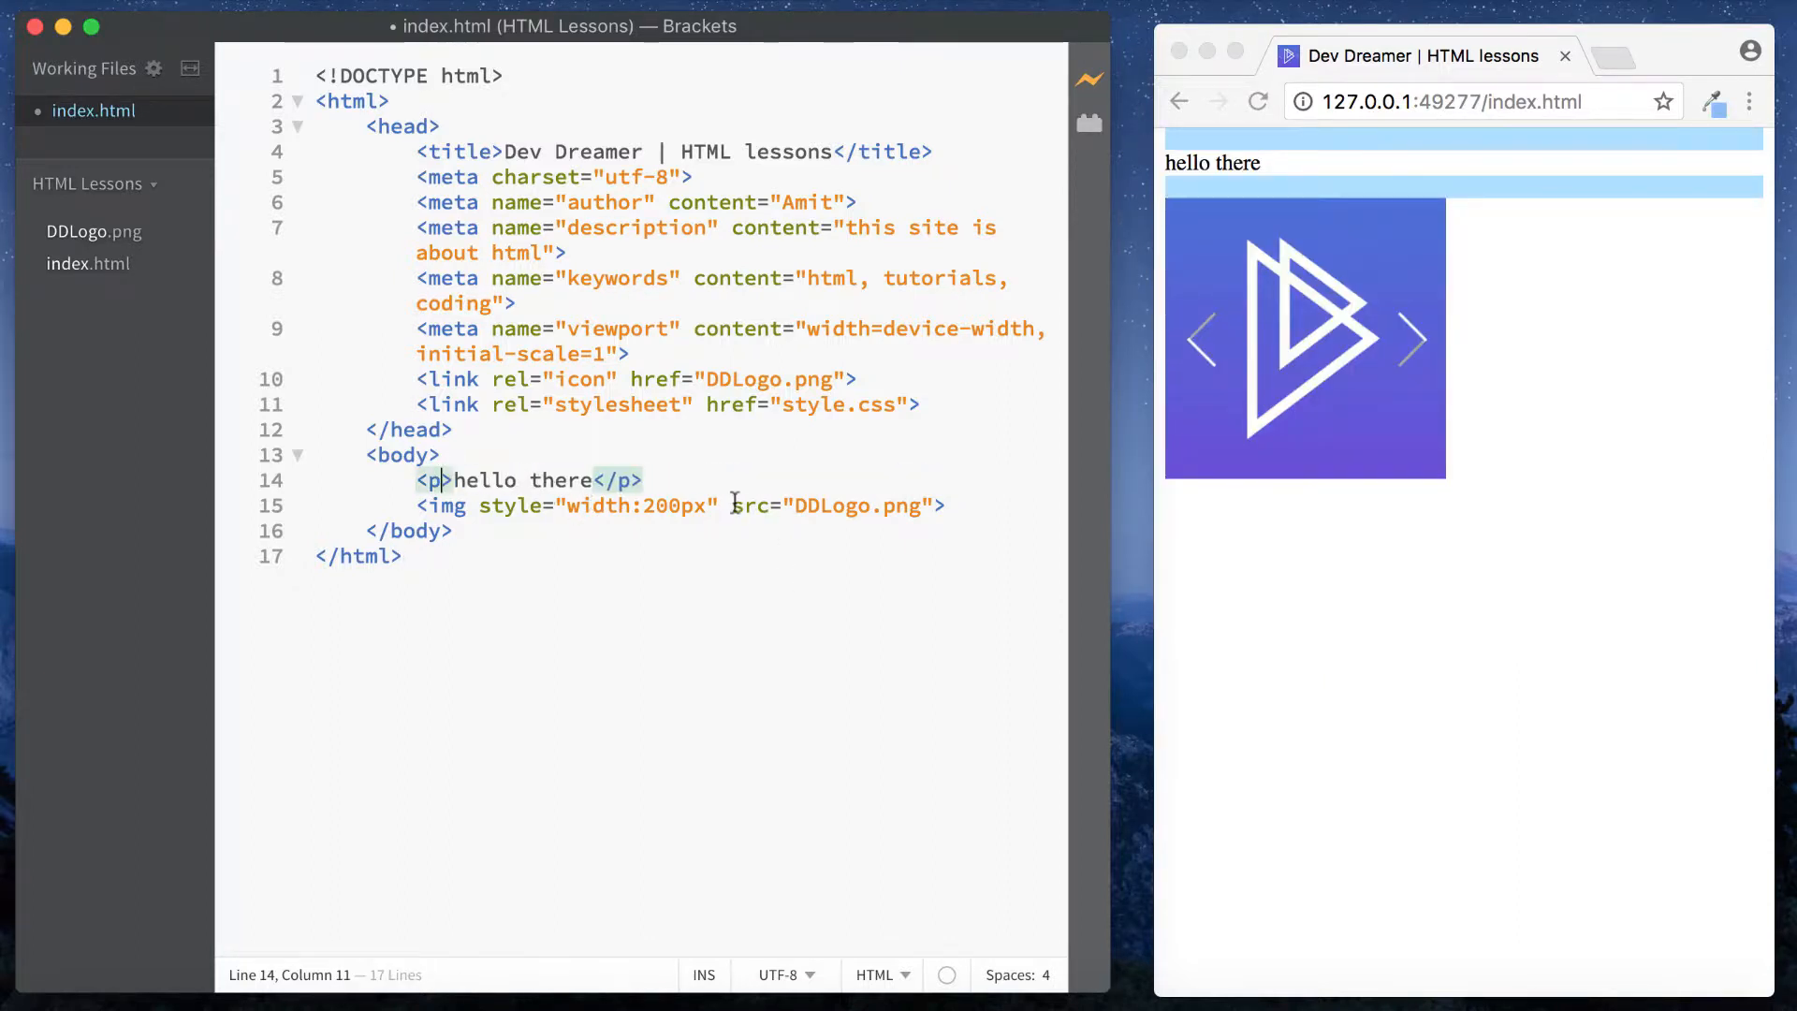
Step: Delete the inline style attributes from the <p> and <img> tags
double_click(631, 505)
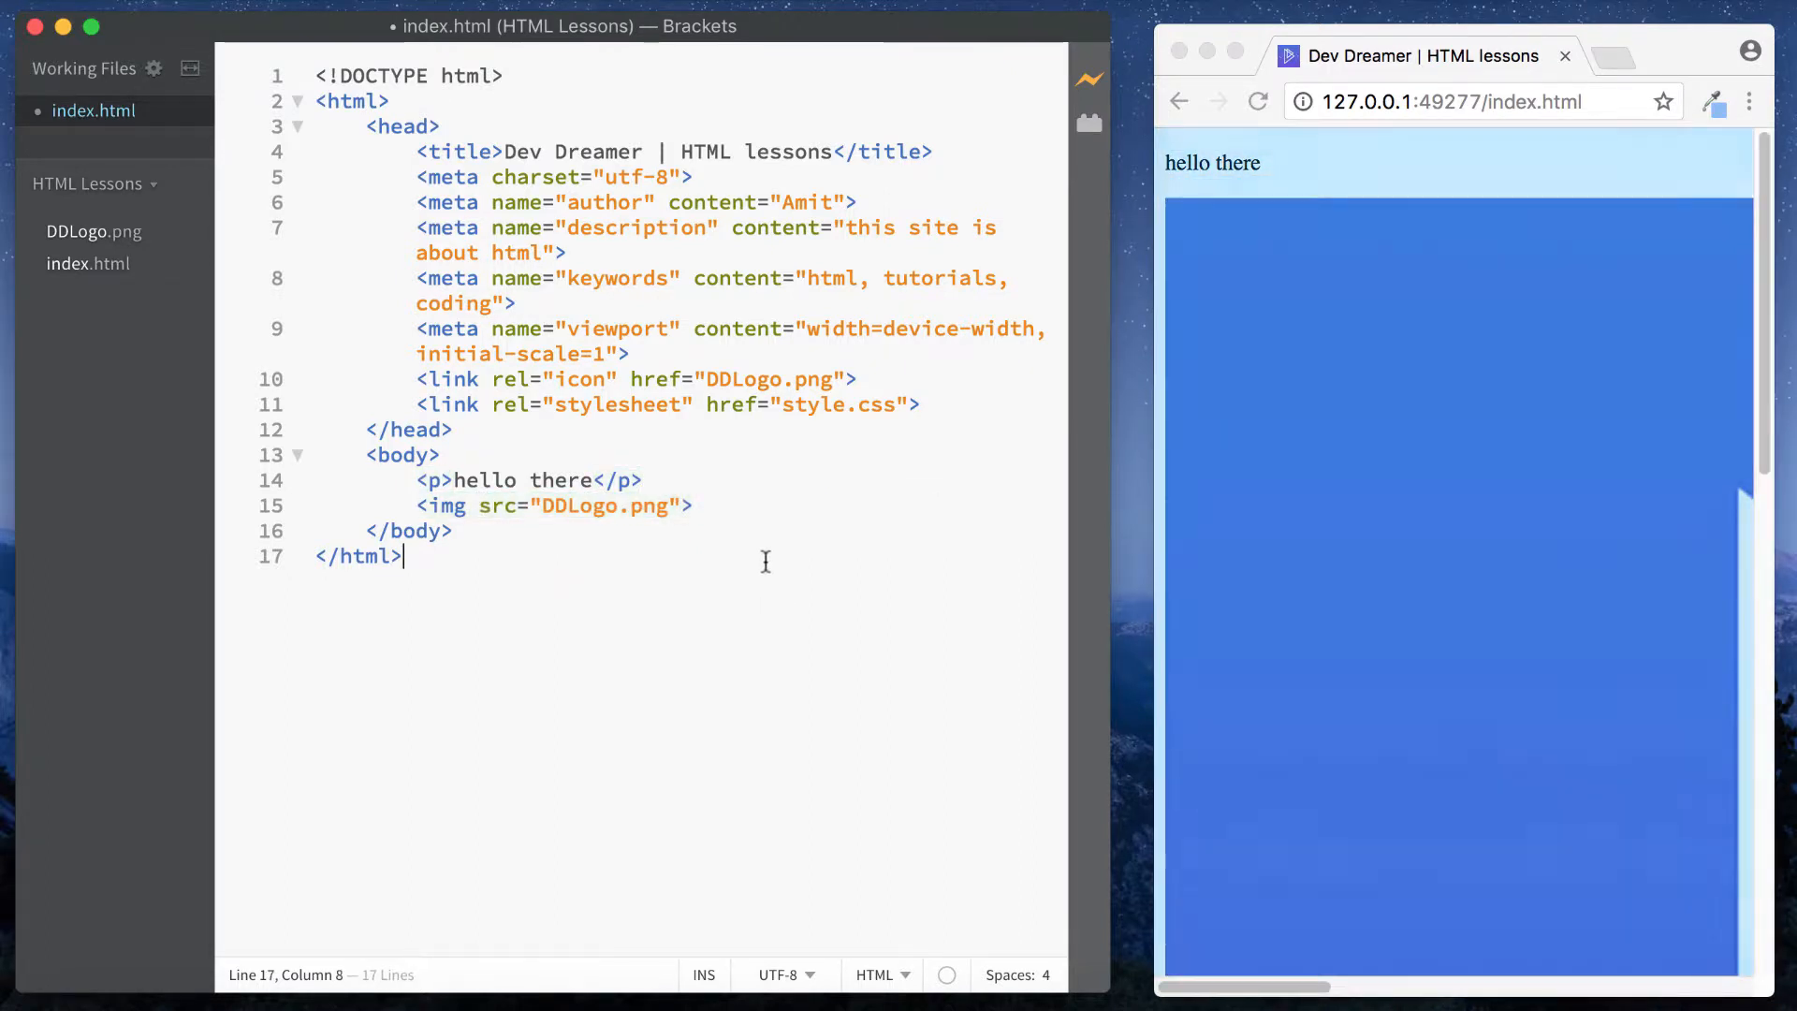
left_click_drag(1364, 55, 1403, 238)
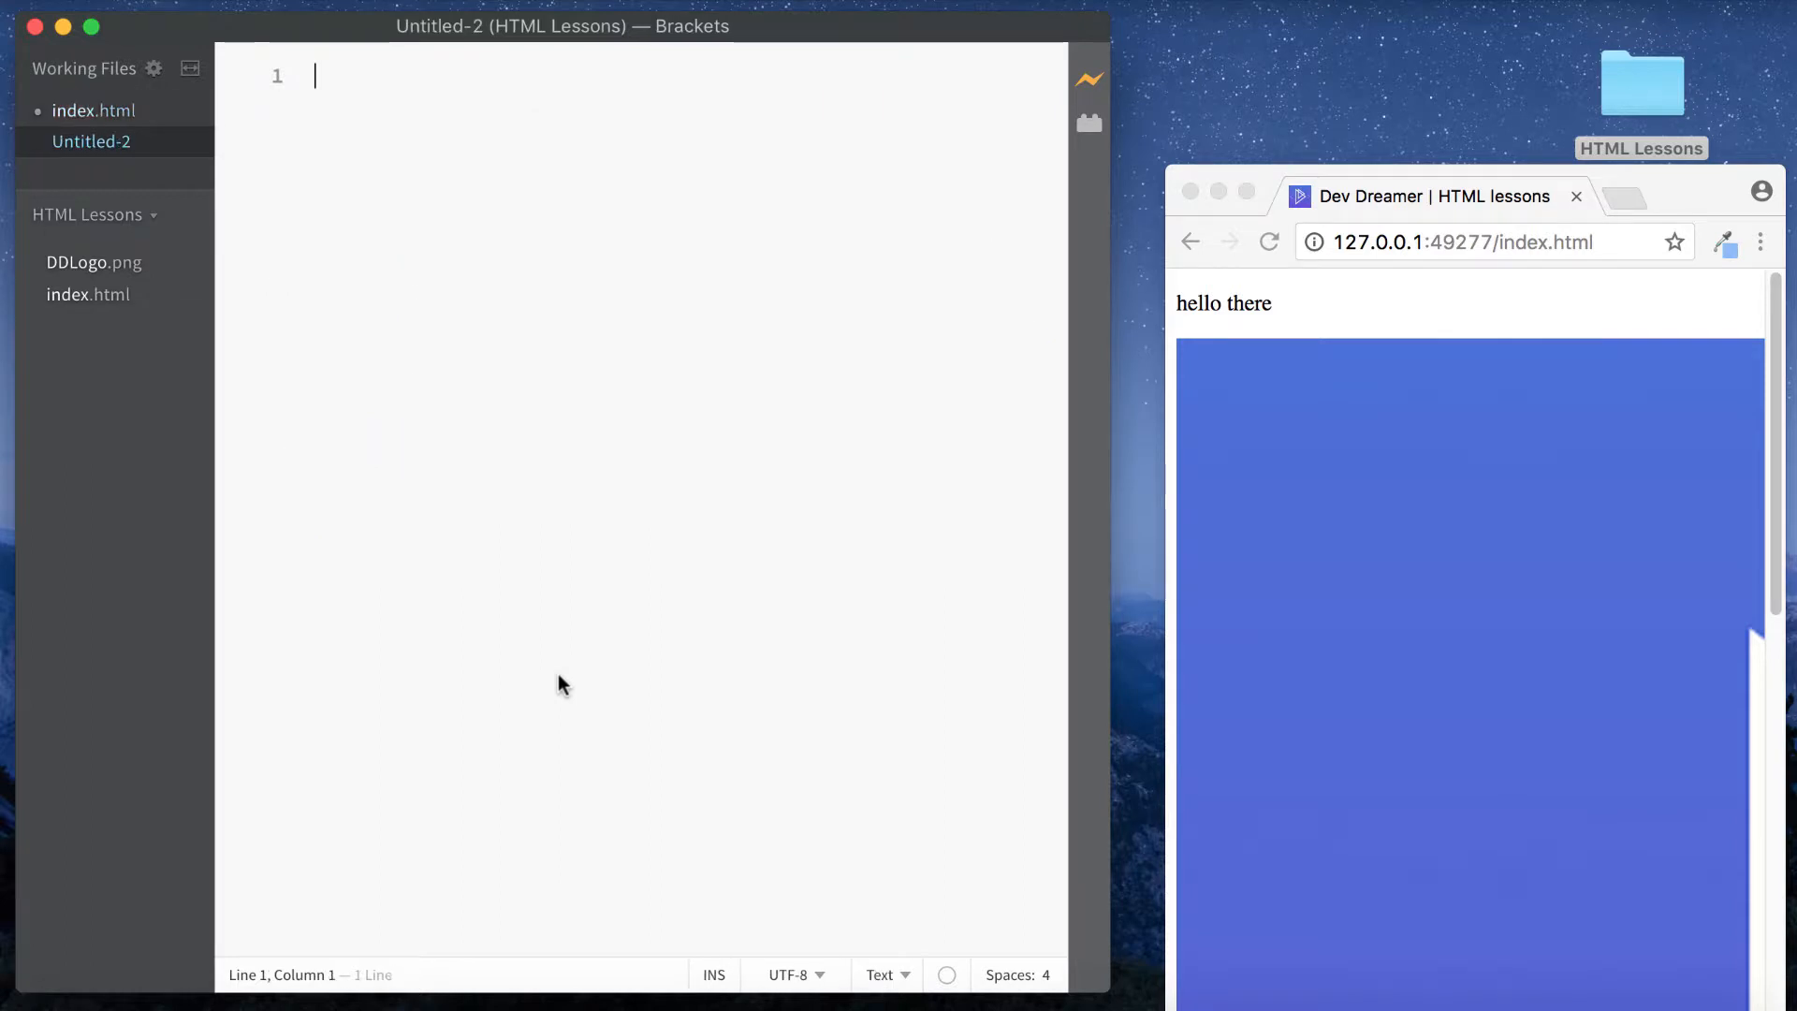
Step: Save the new blank file as style.css in the HTML Lessons folder
key("cmd+s")
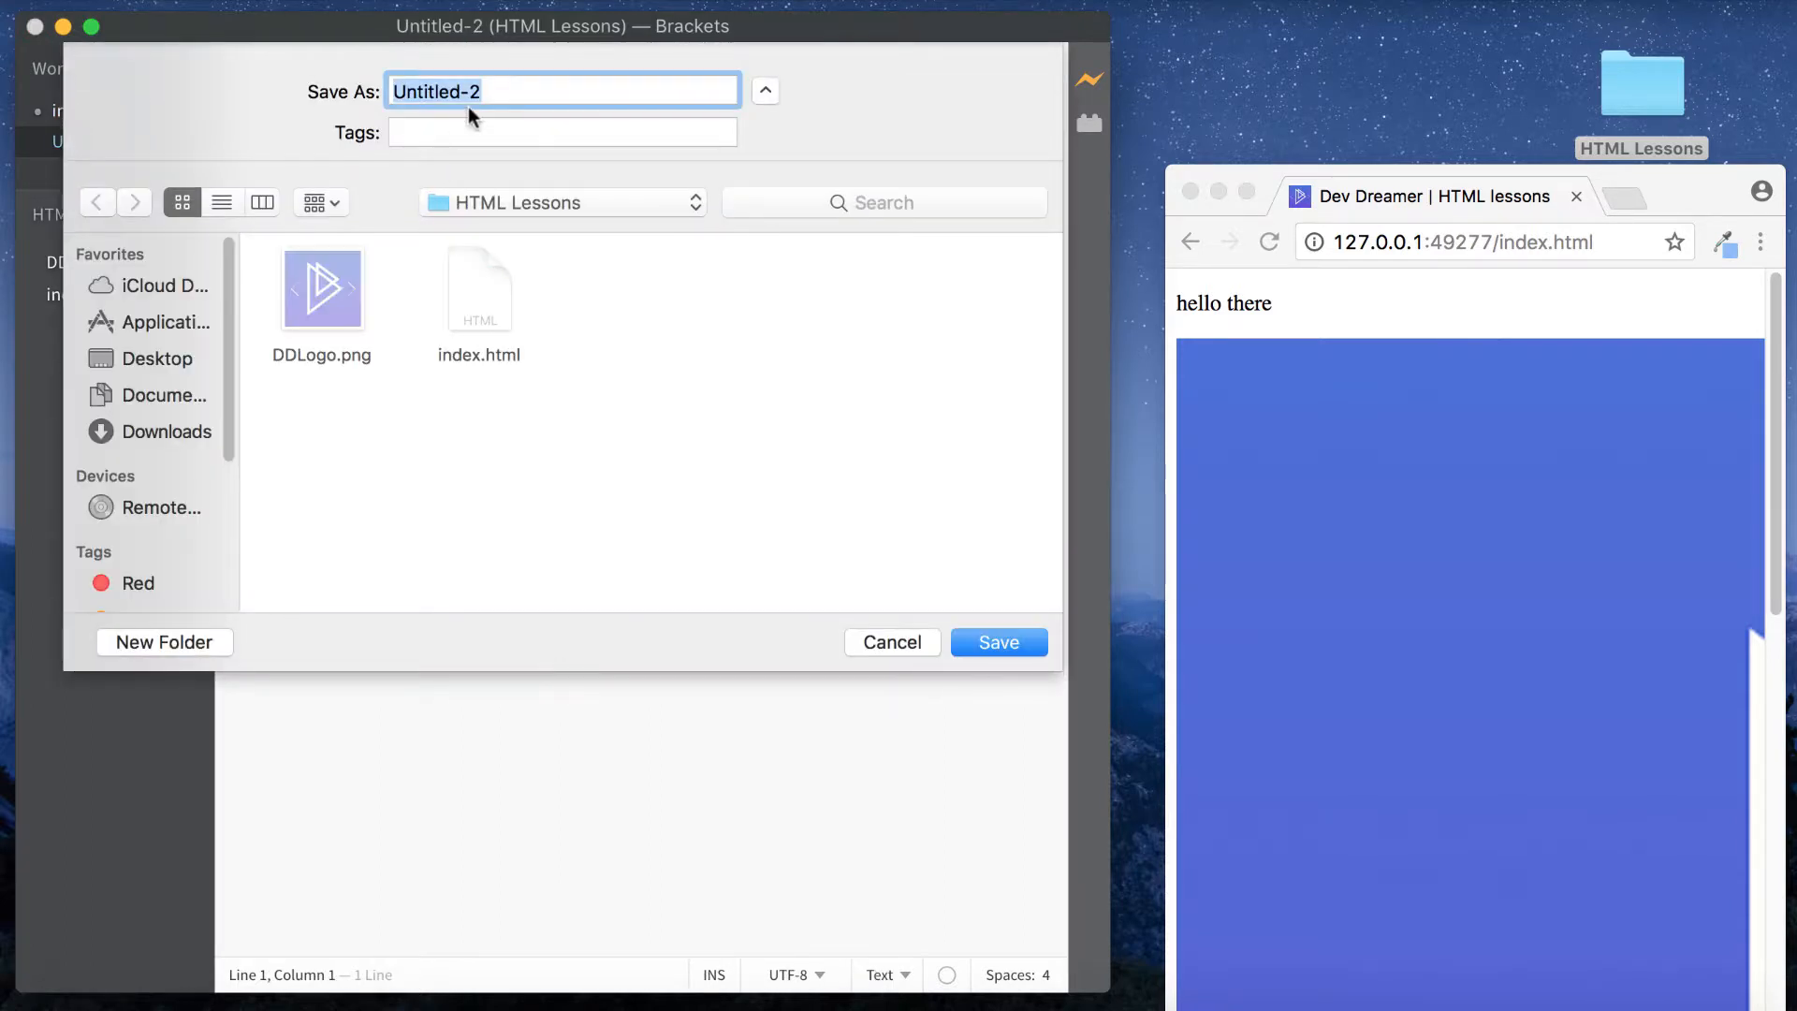
type("style.c")
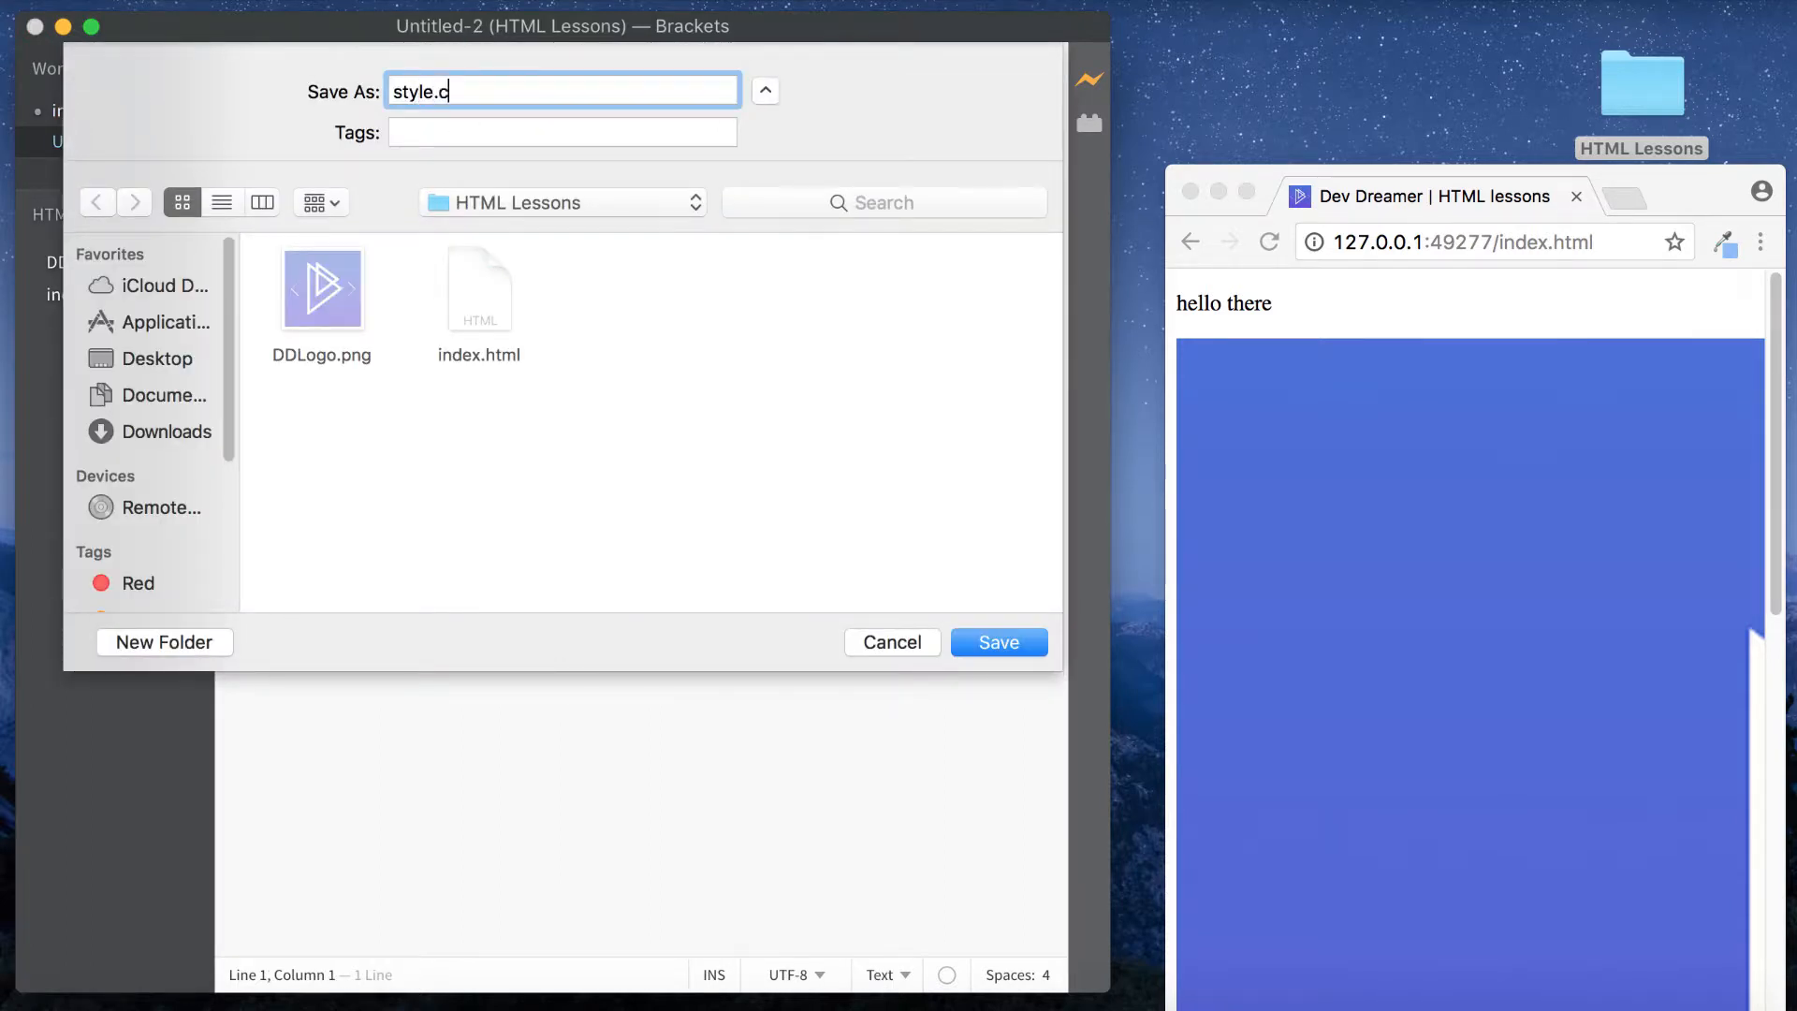
type("ss")
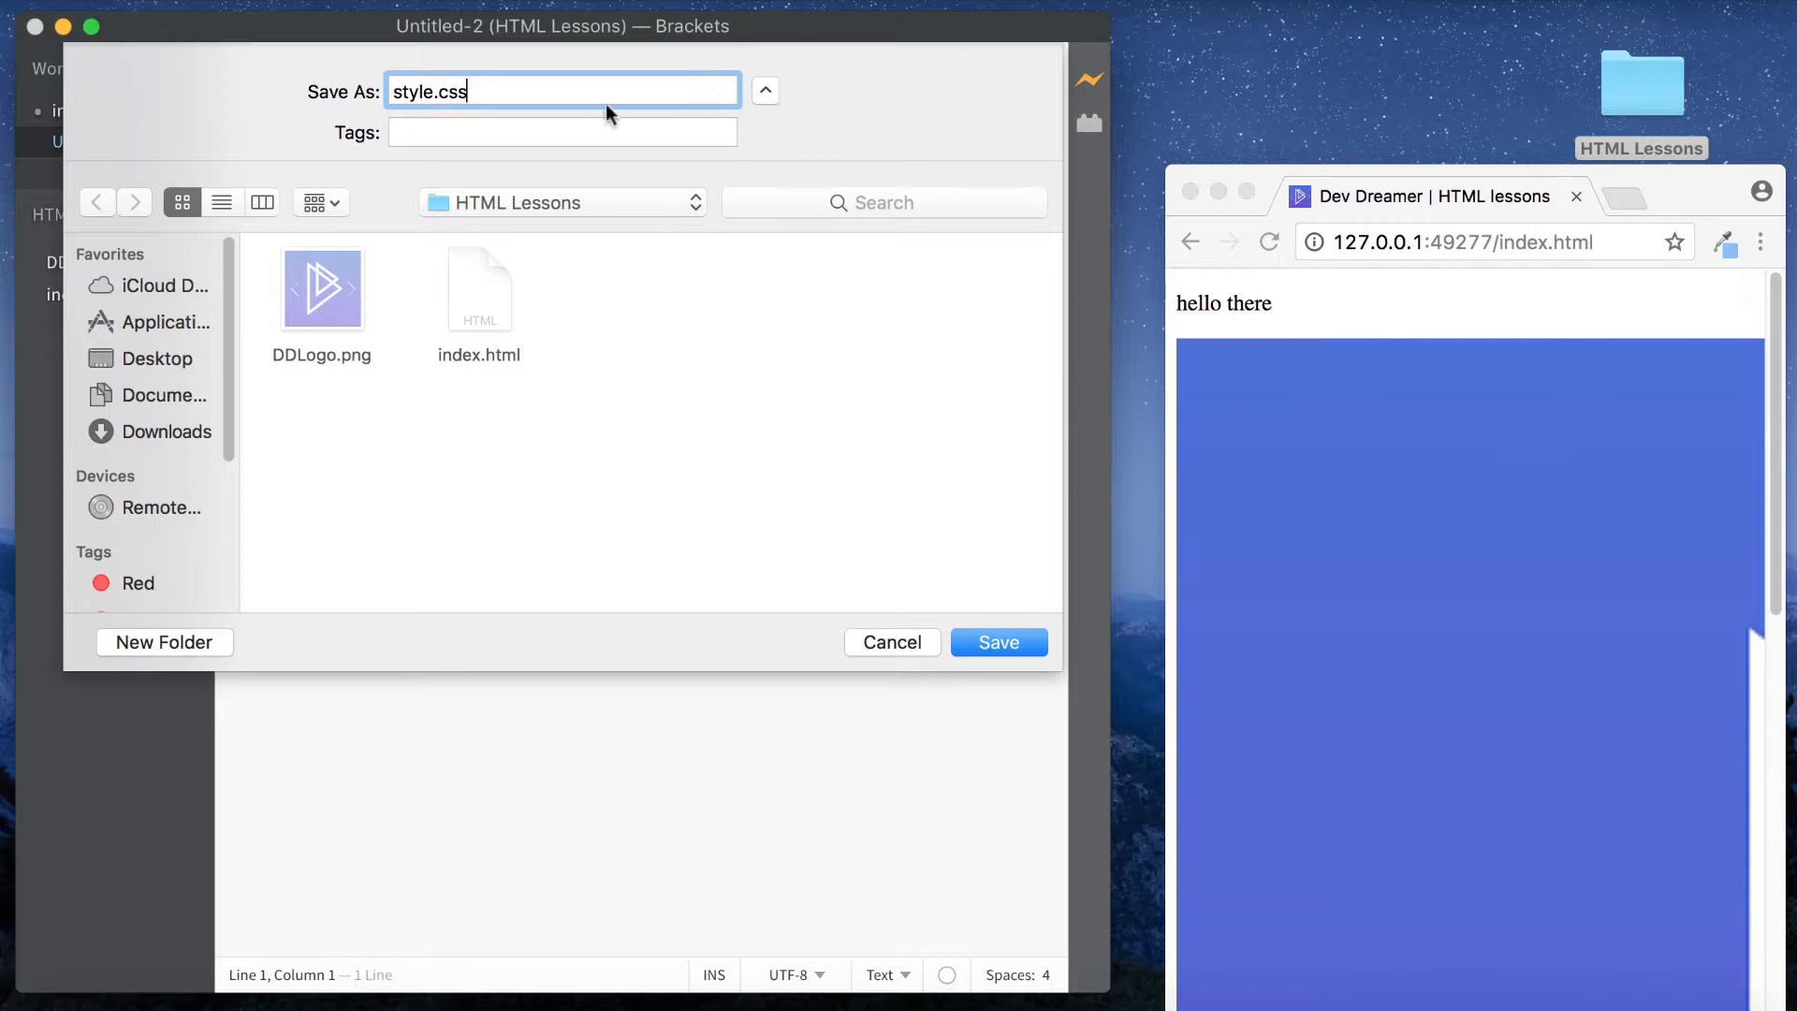
left_click(995, 642)
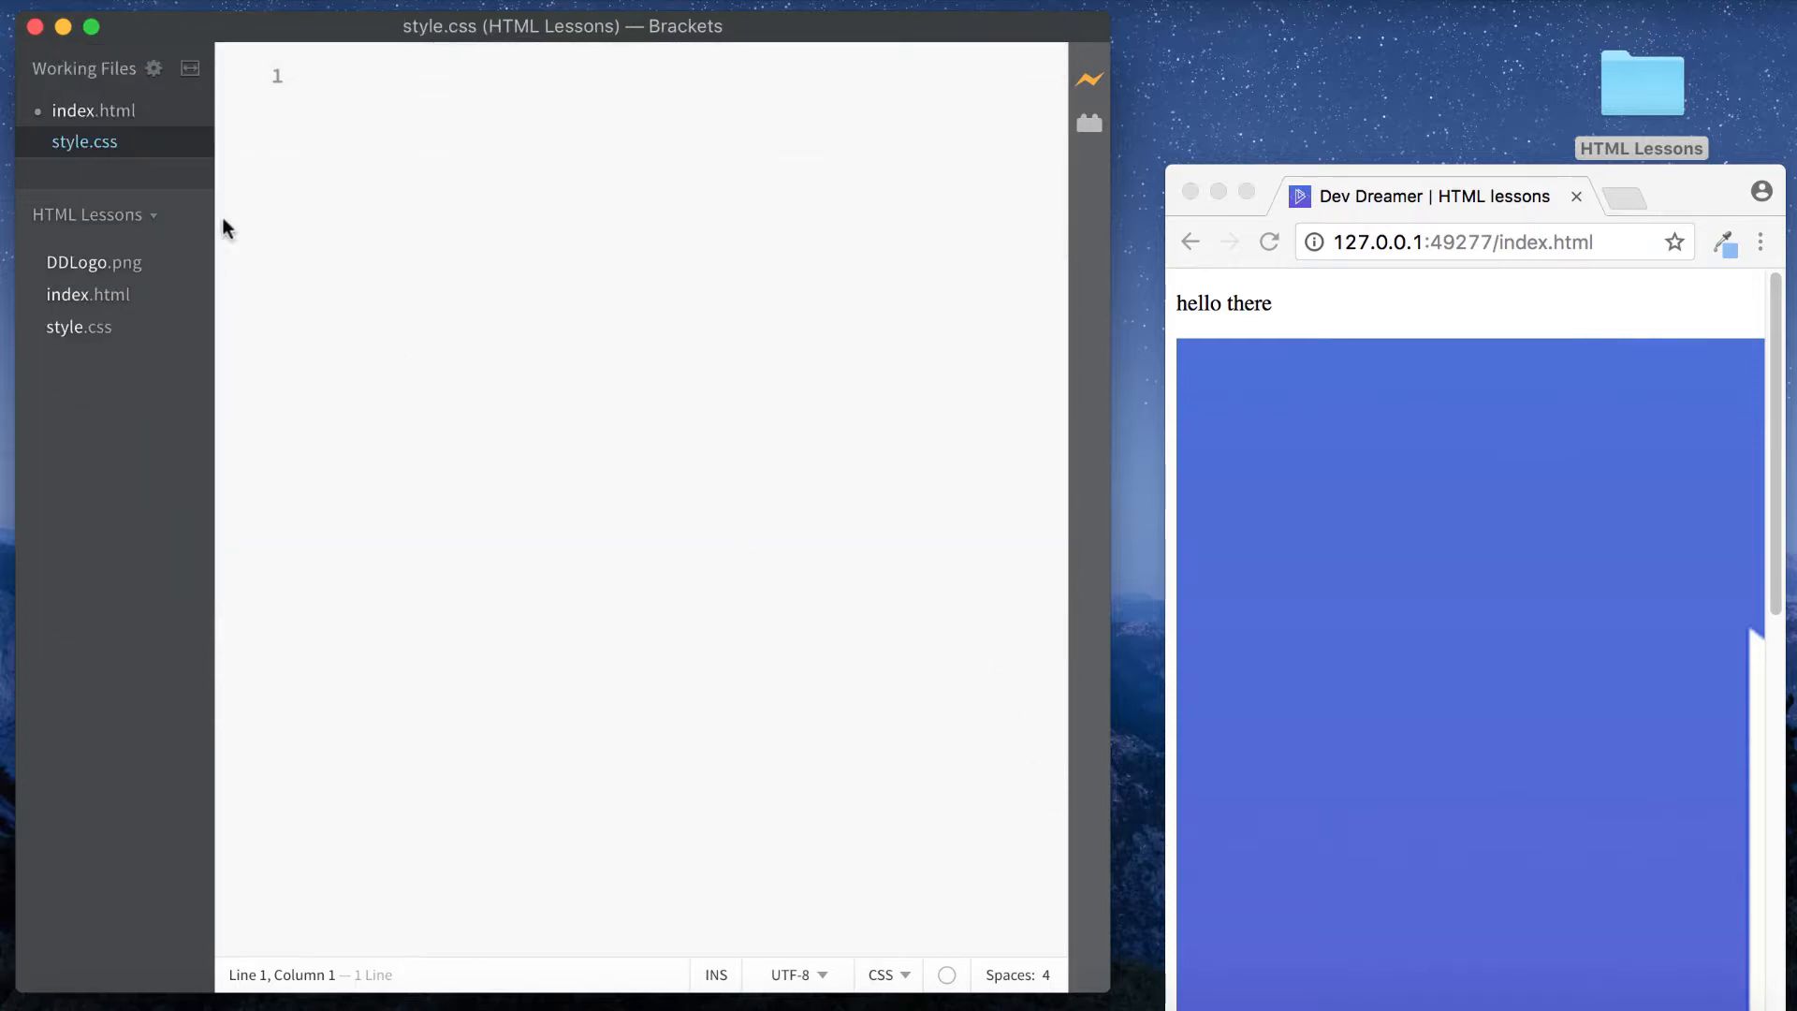
Step: Return to index.html in Working Files to continue editing
left_click(96, 111)
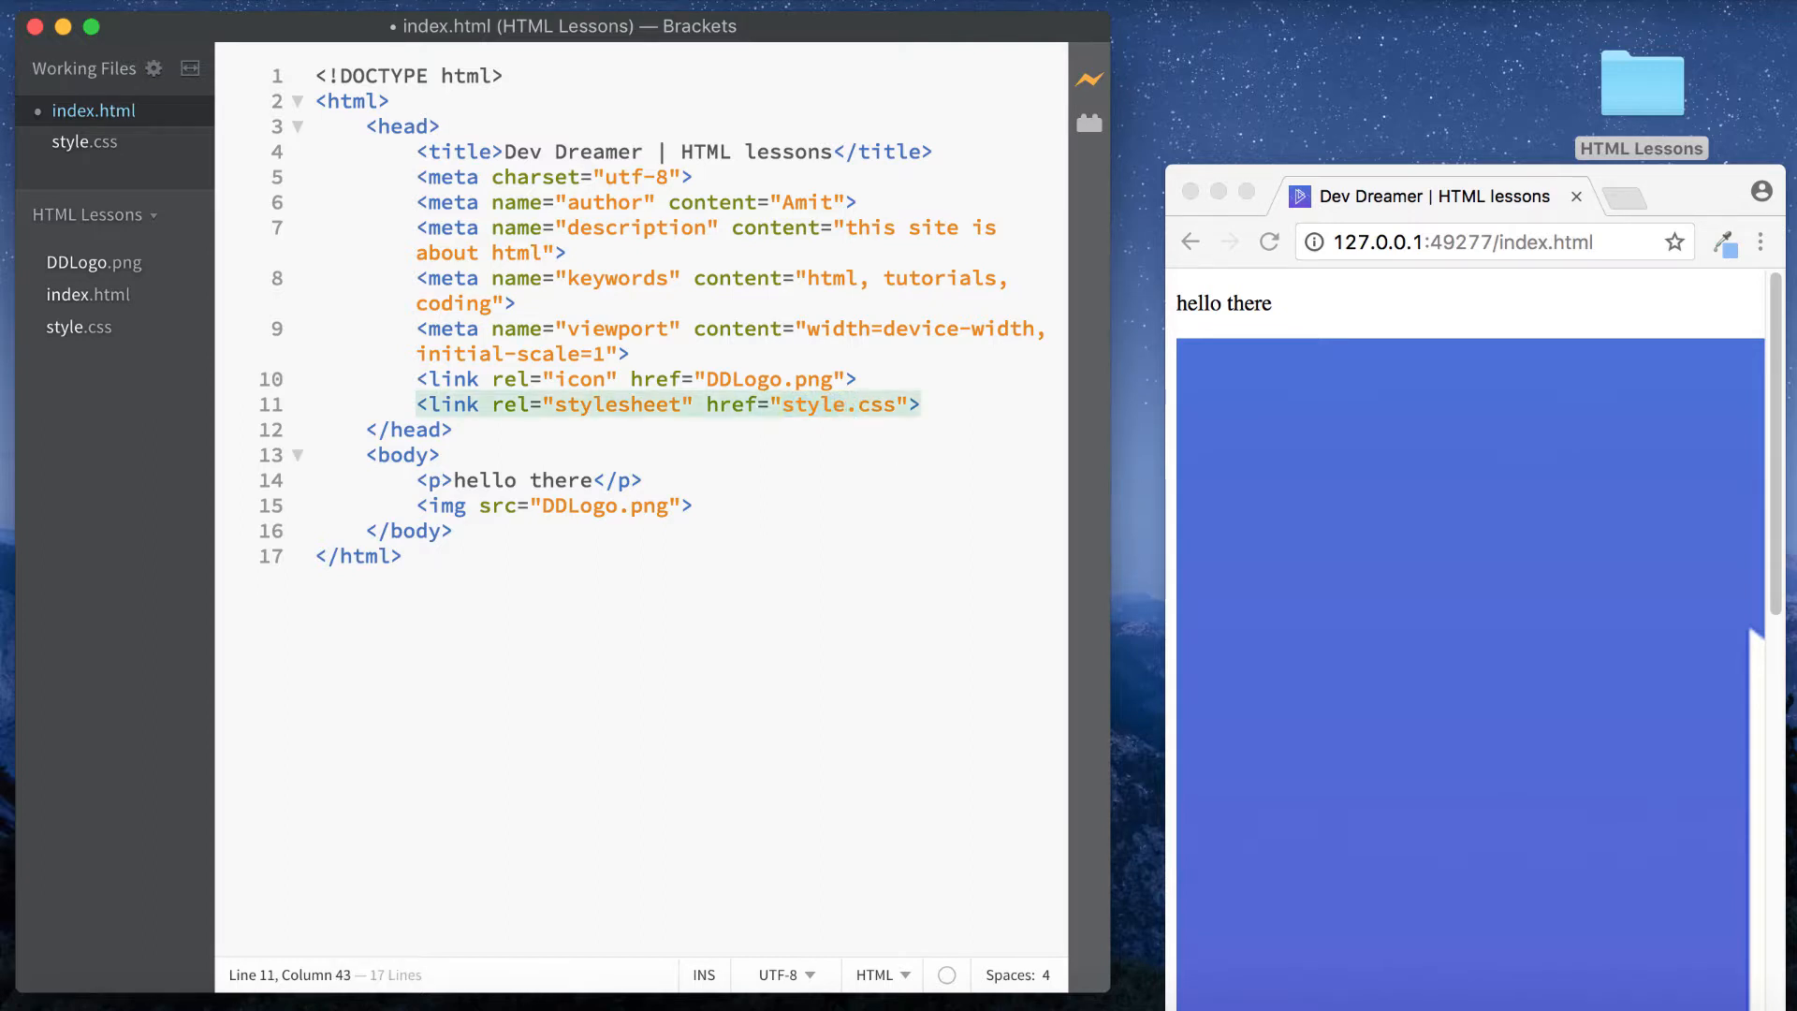
type("s")
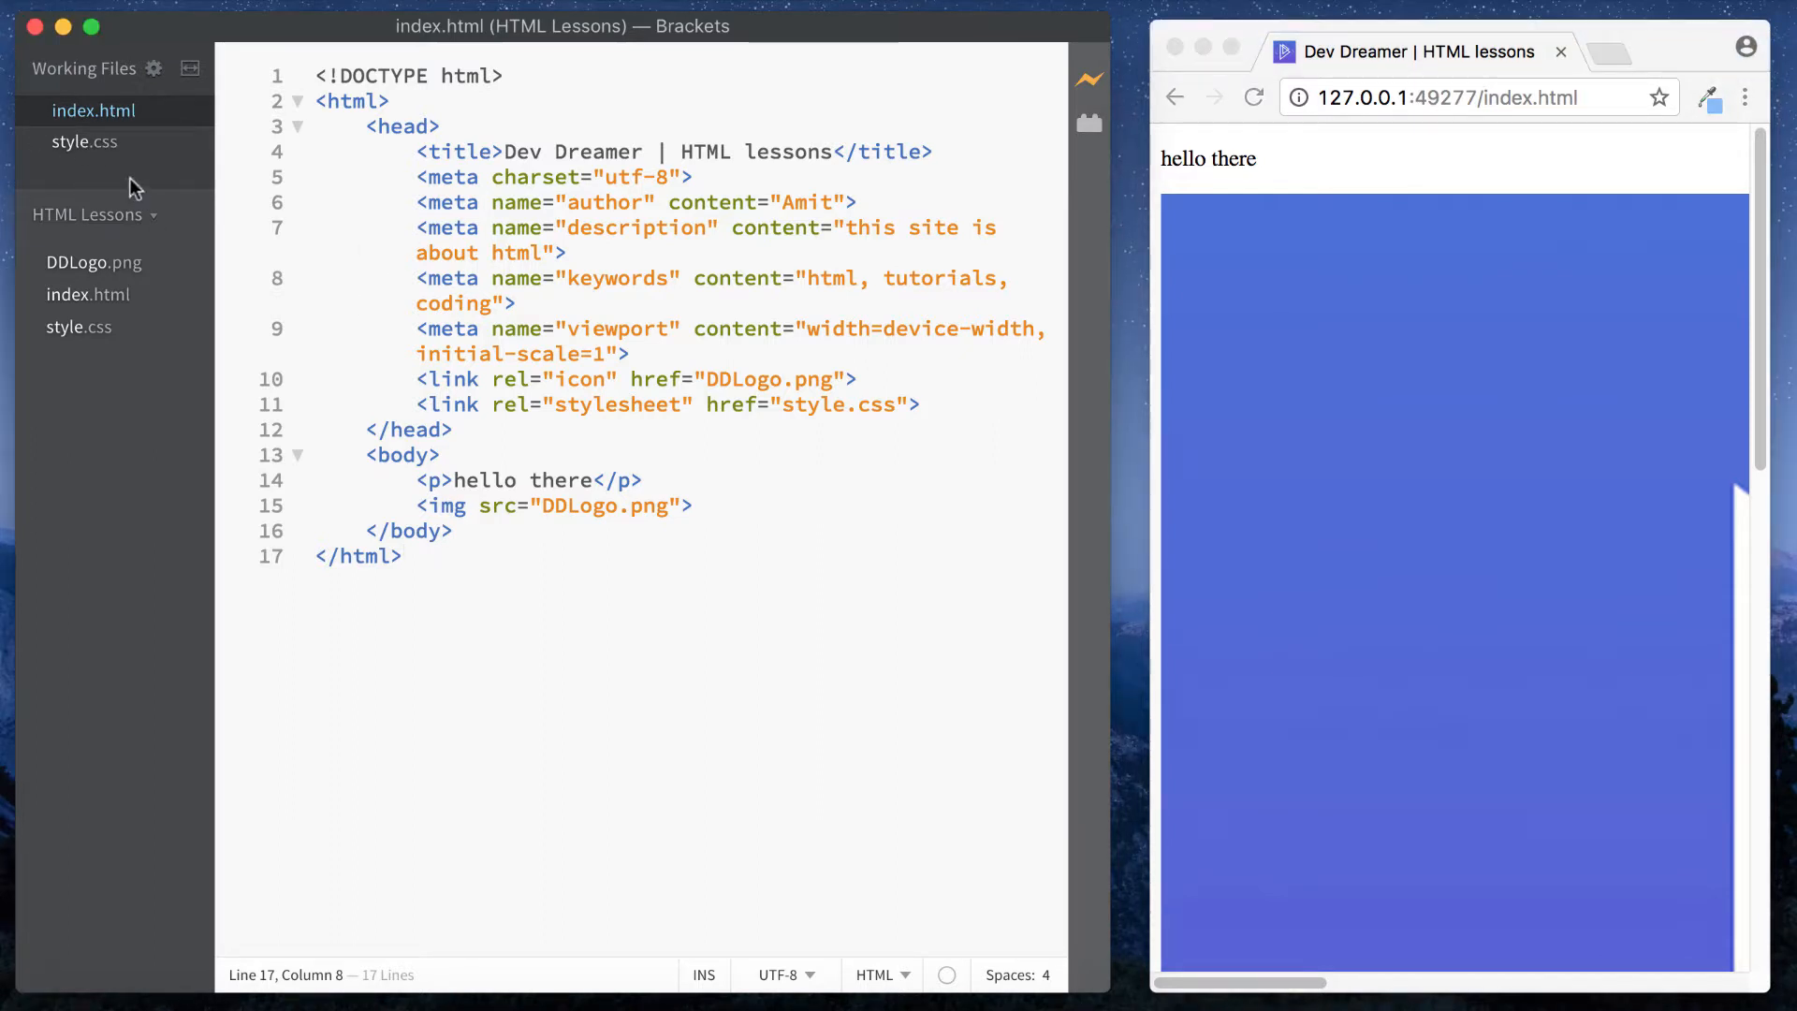
Step: In style.css write a p rule with font-size: 50px, checking the tags in index.html
left_click(84, 141)
type("p {")
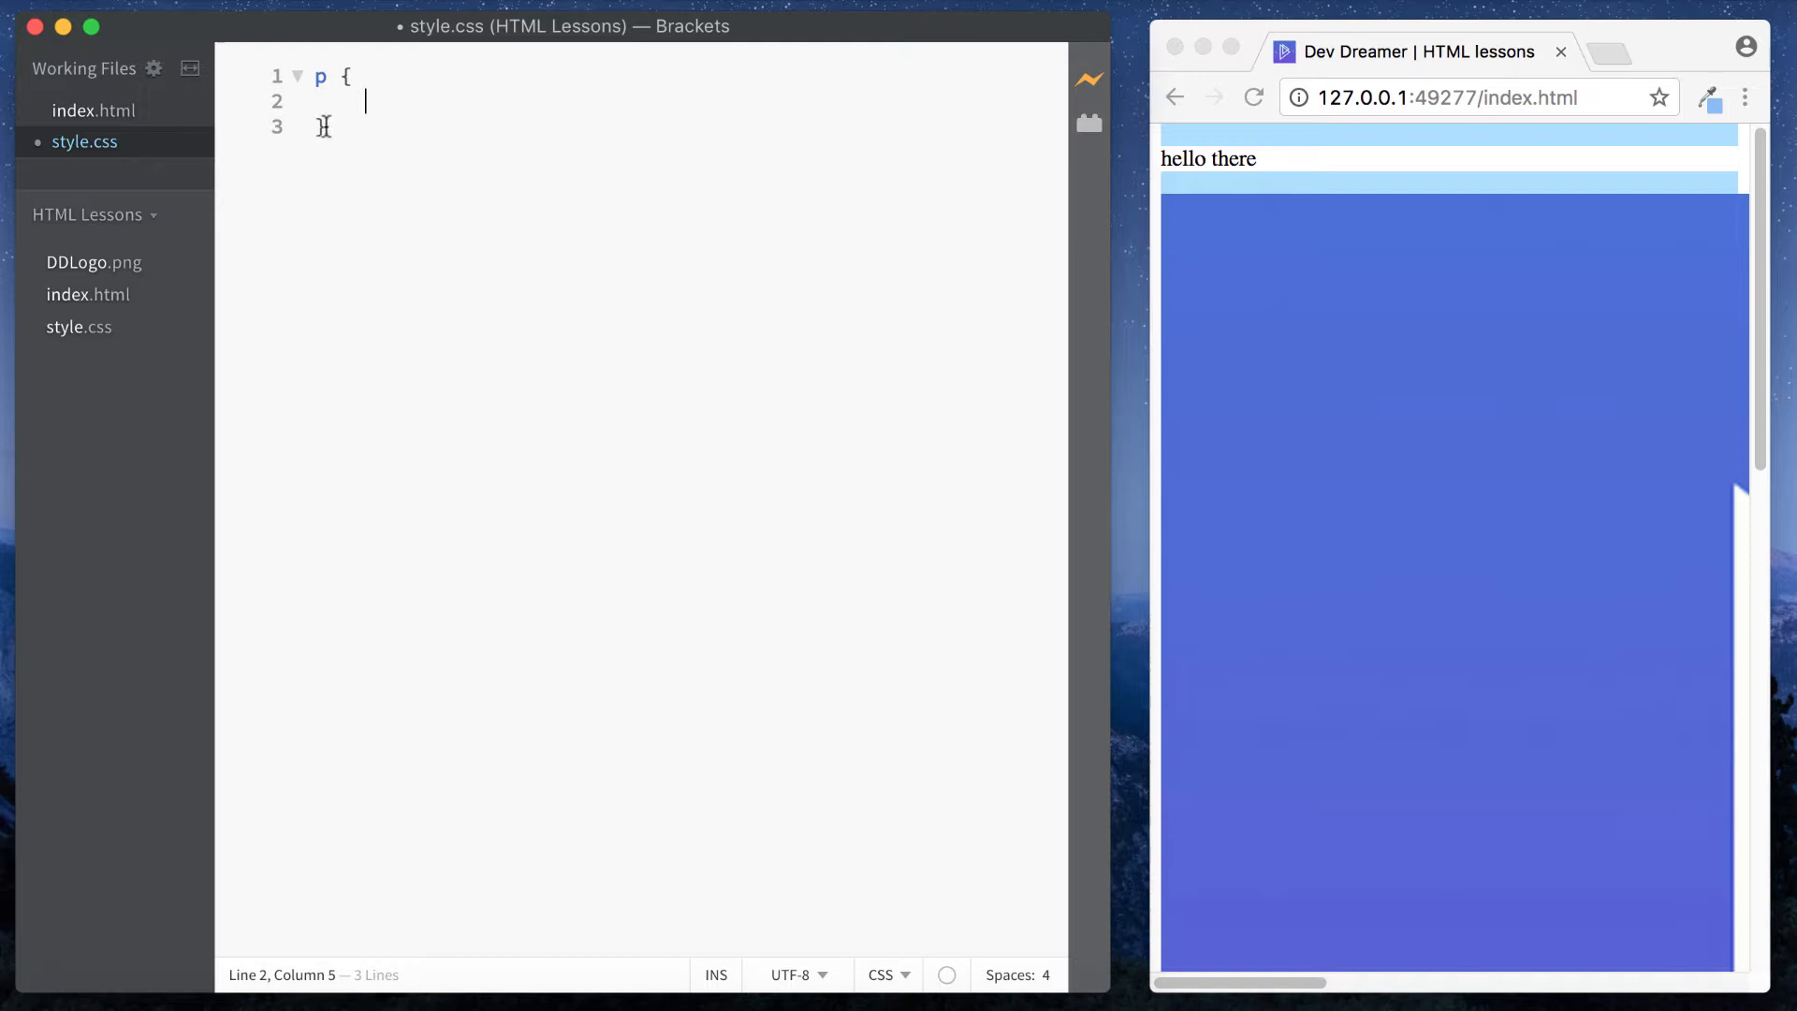
type("fon")
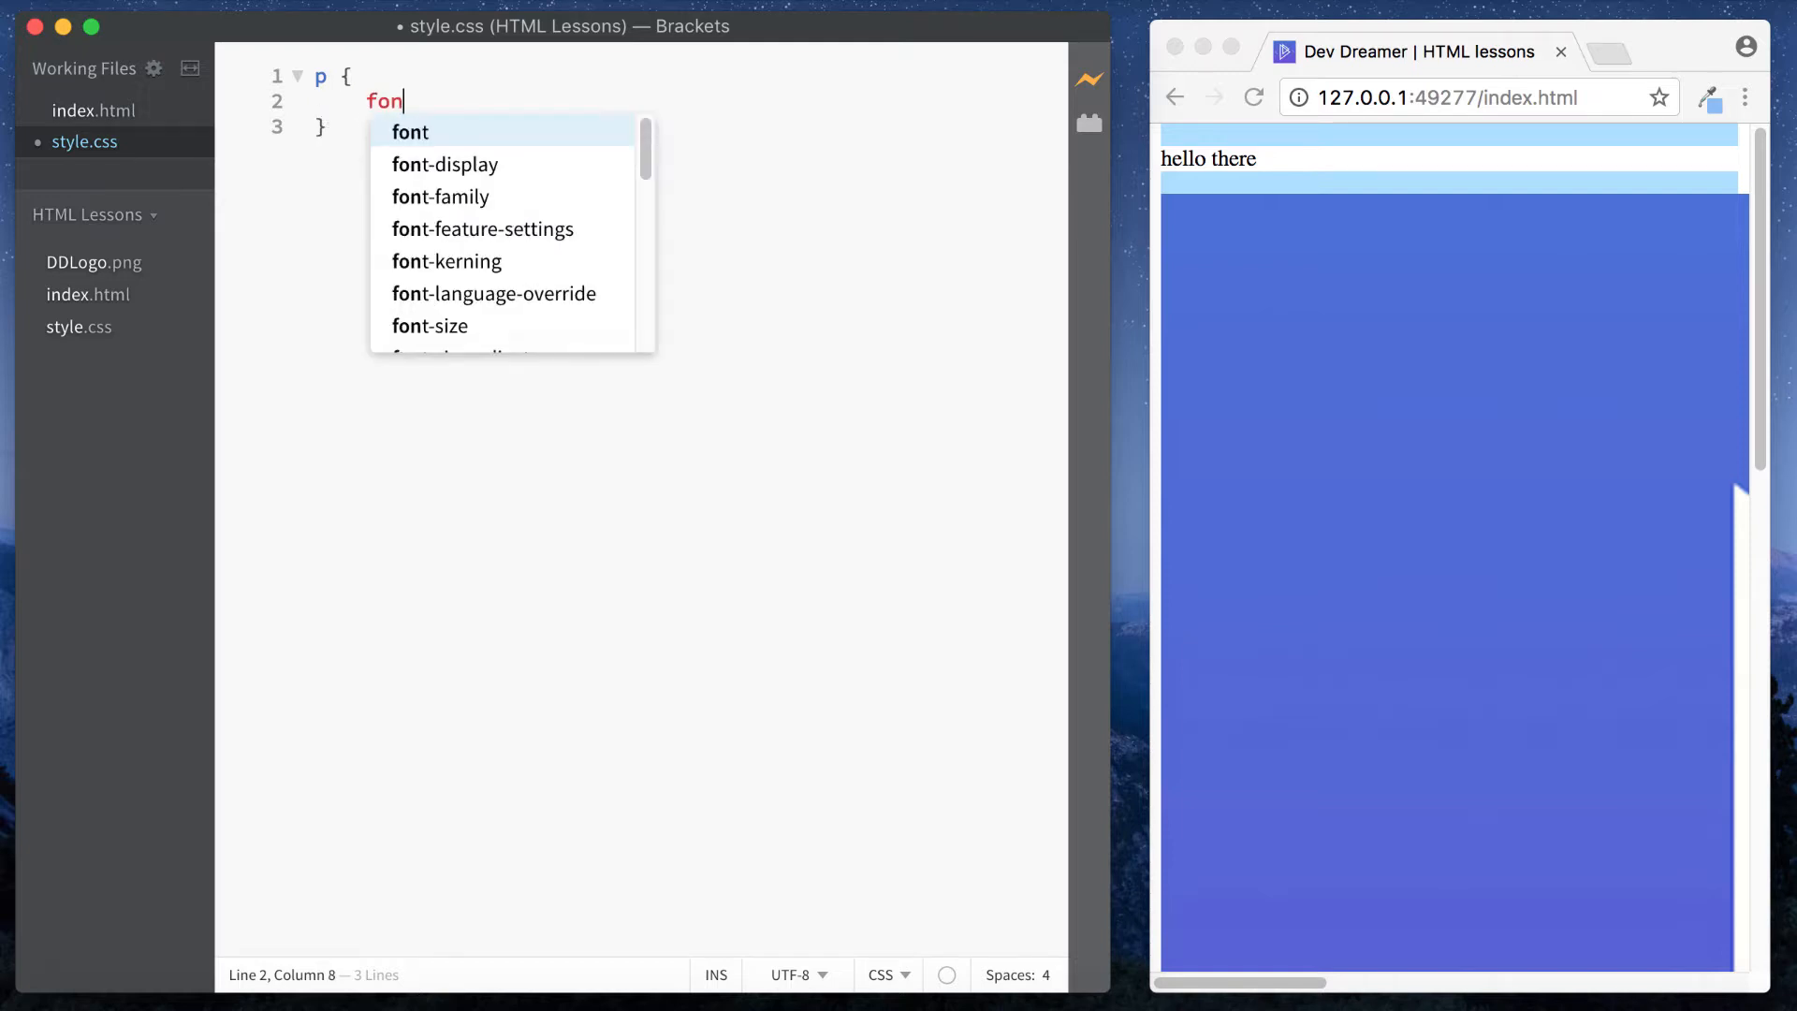
type("t-size: 50px;")
type("img")
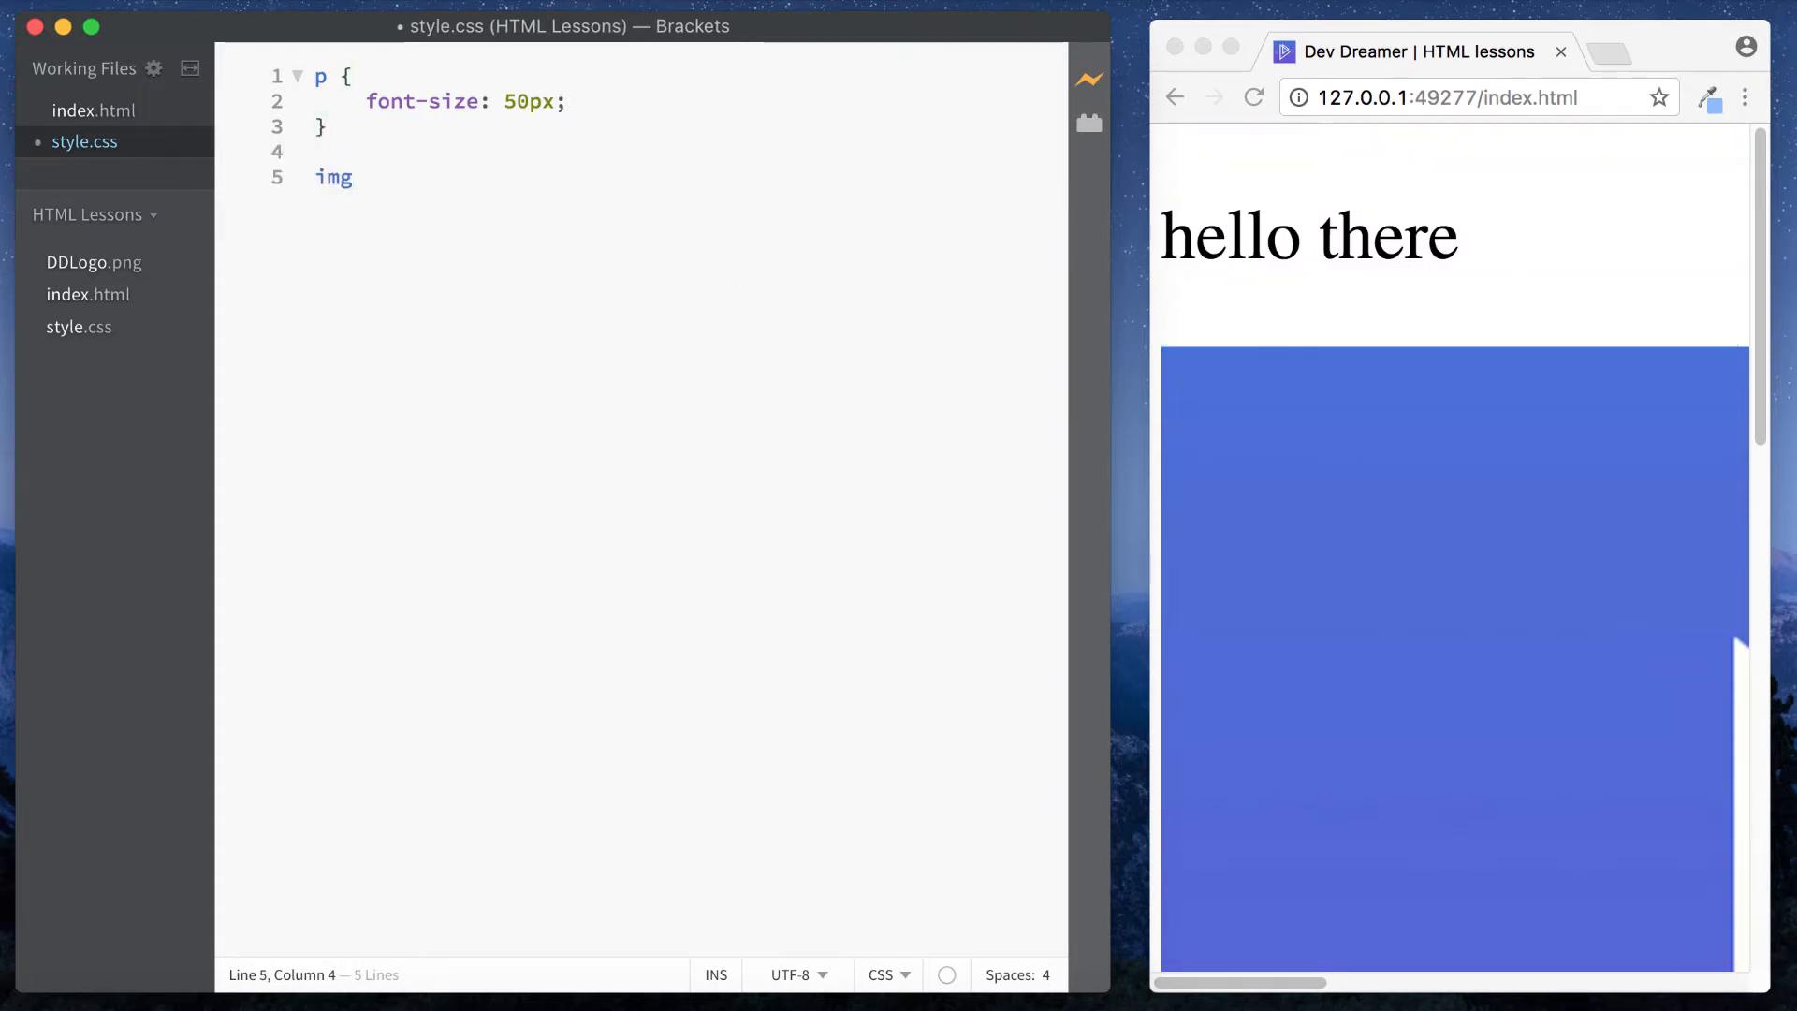
left_click(95, 111)
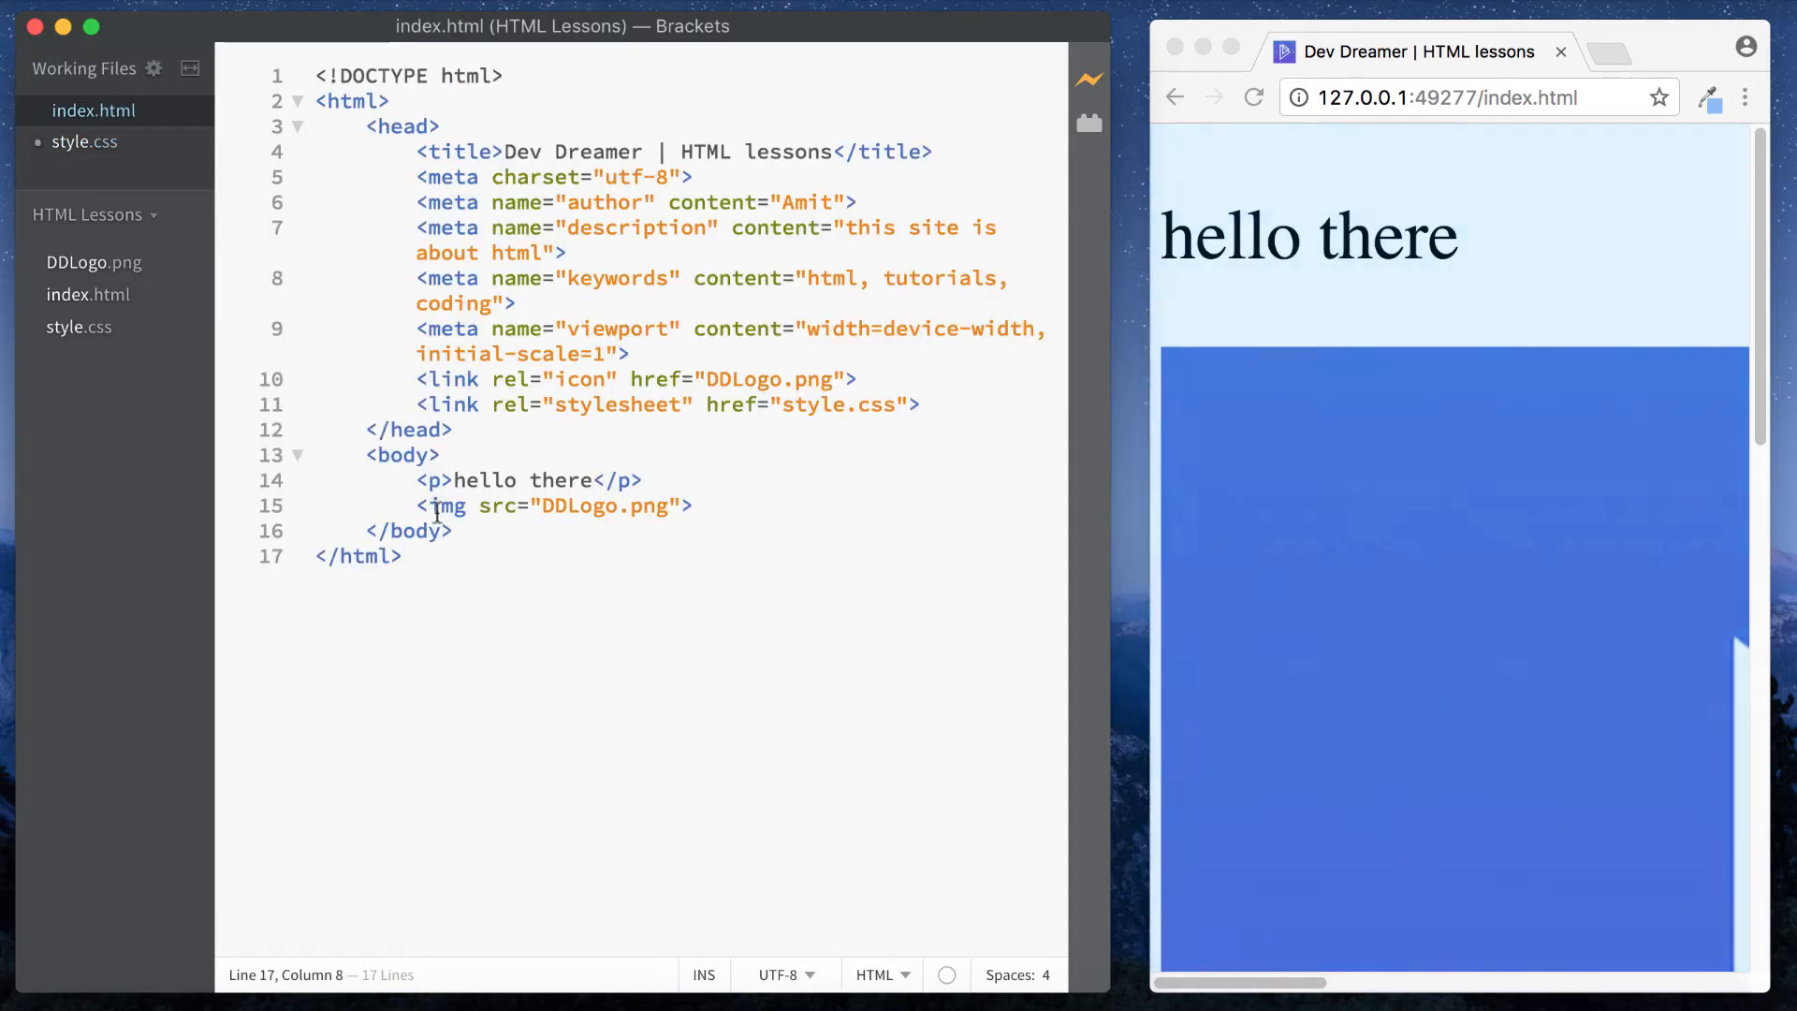
Step: Add an img rule with width: 200px to style.css
left_click(84, 140)
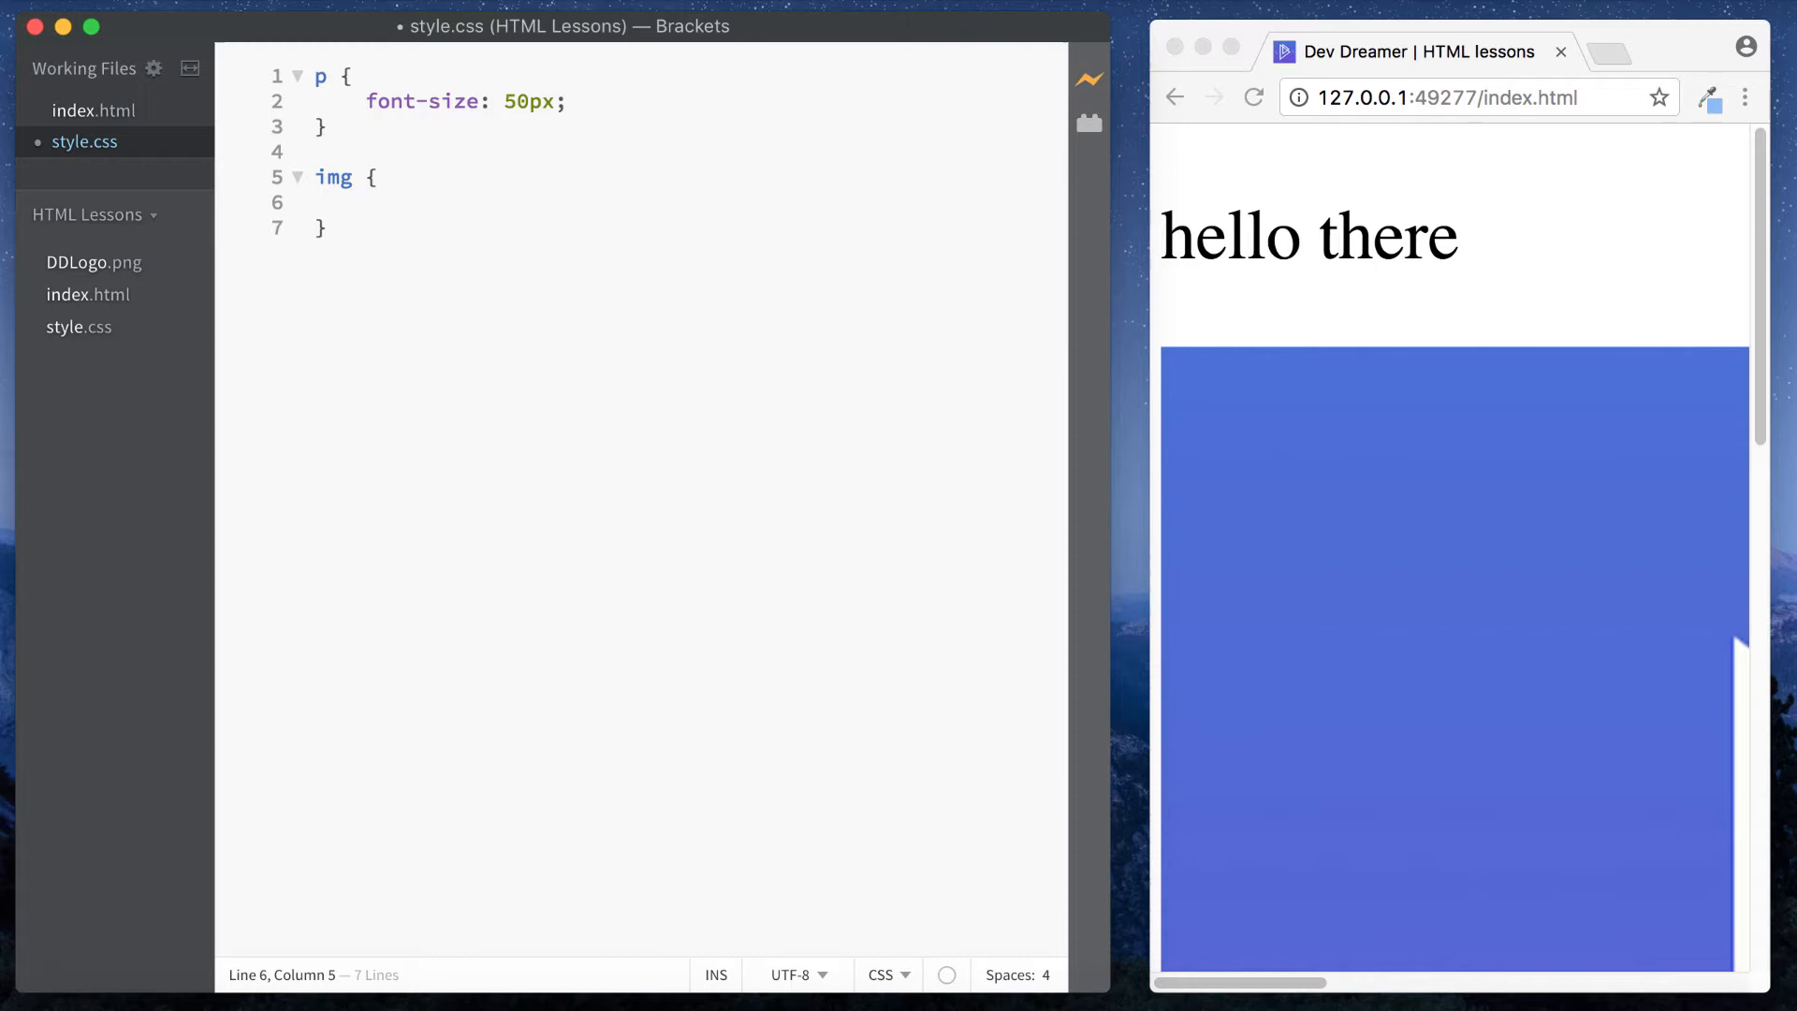
type("width")
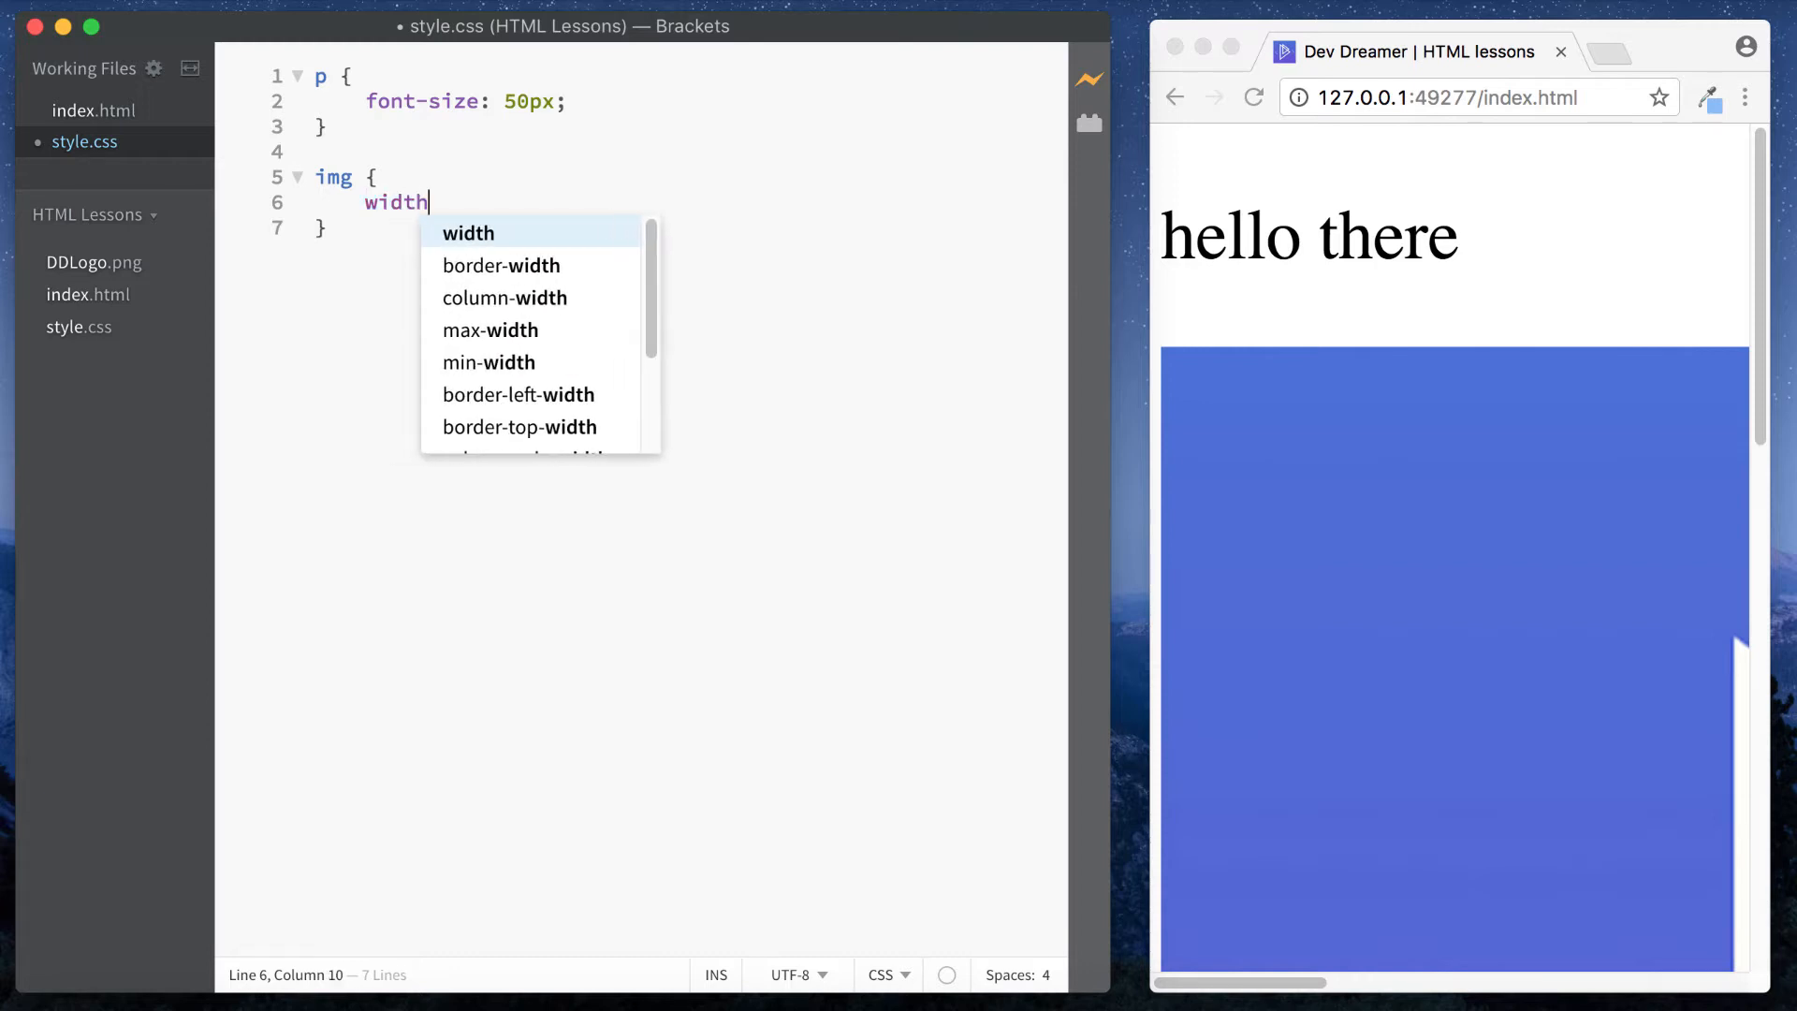
type(": 200px;")
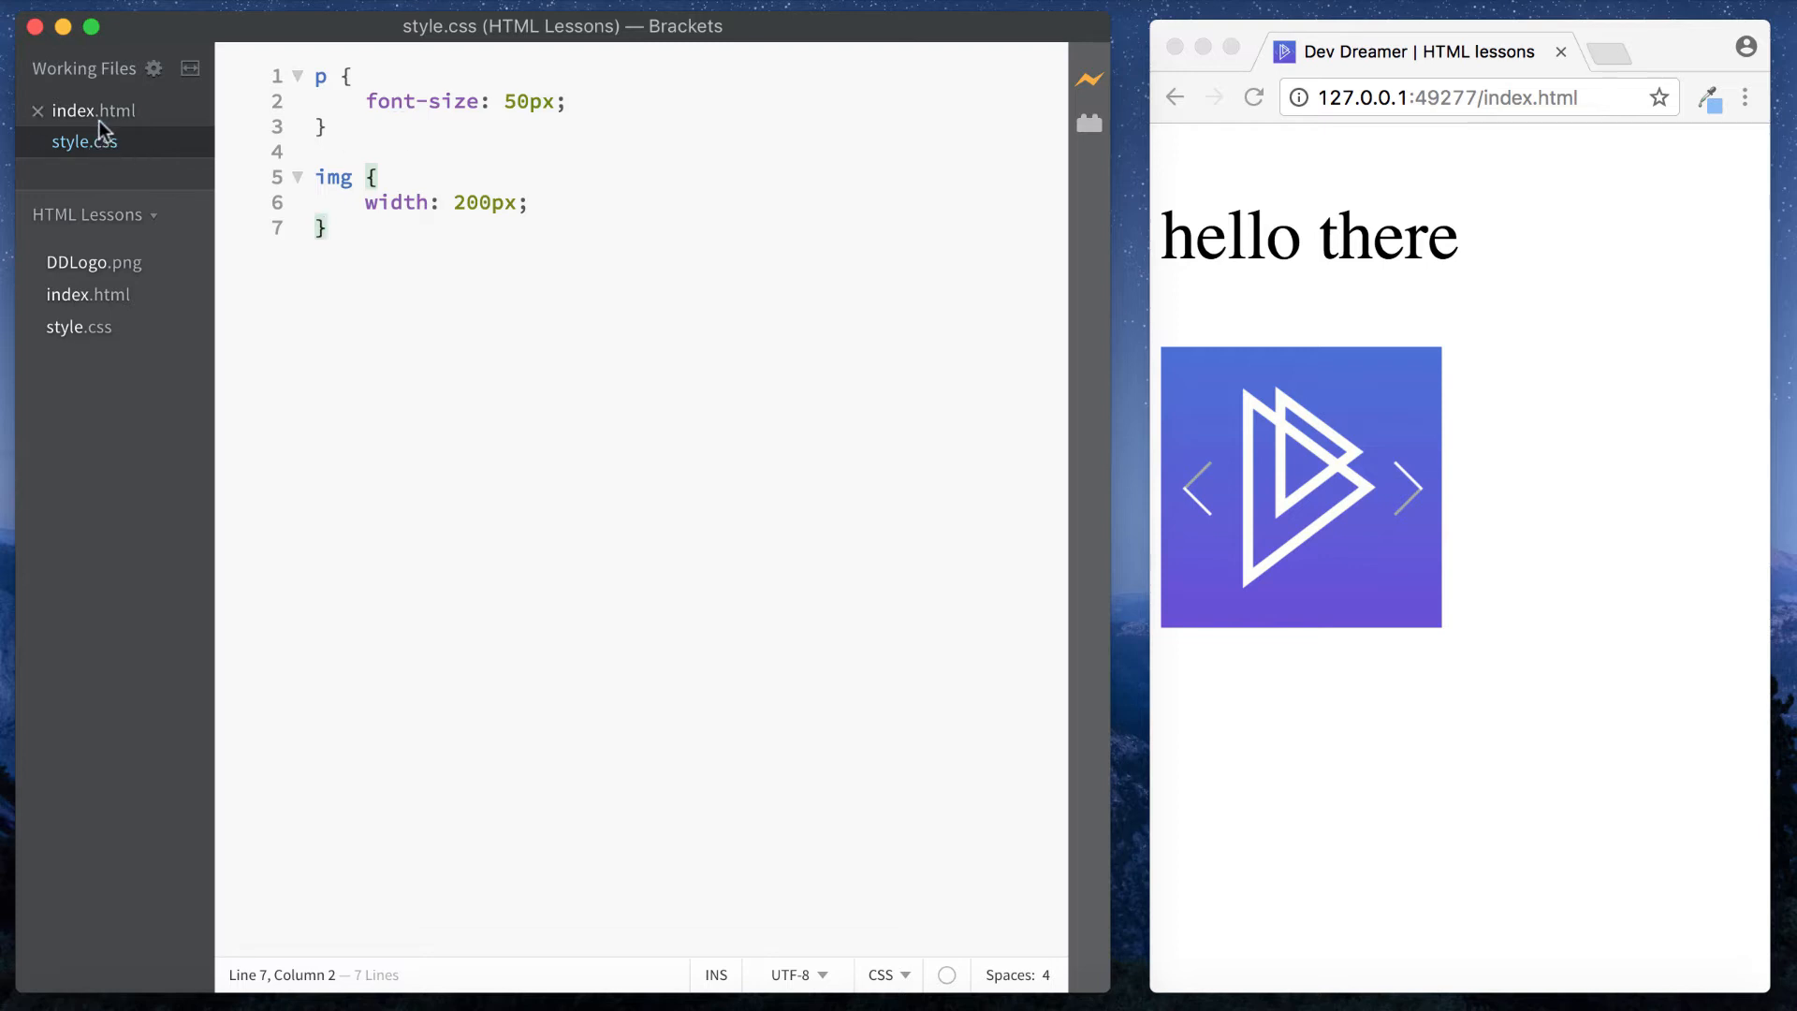
Step: Switch between index.html and style.css to compare the plain markup with the styled preview, ending on index.html
left_click(94, 110)
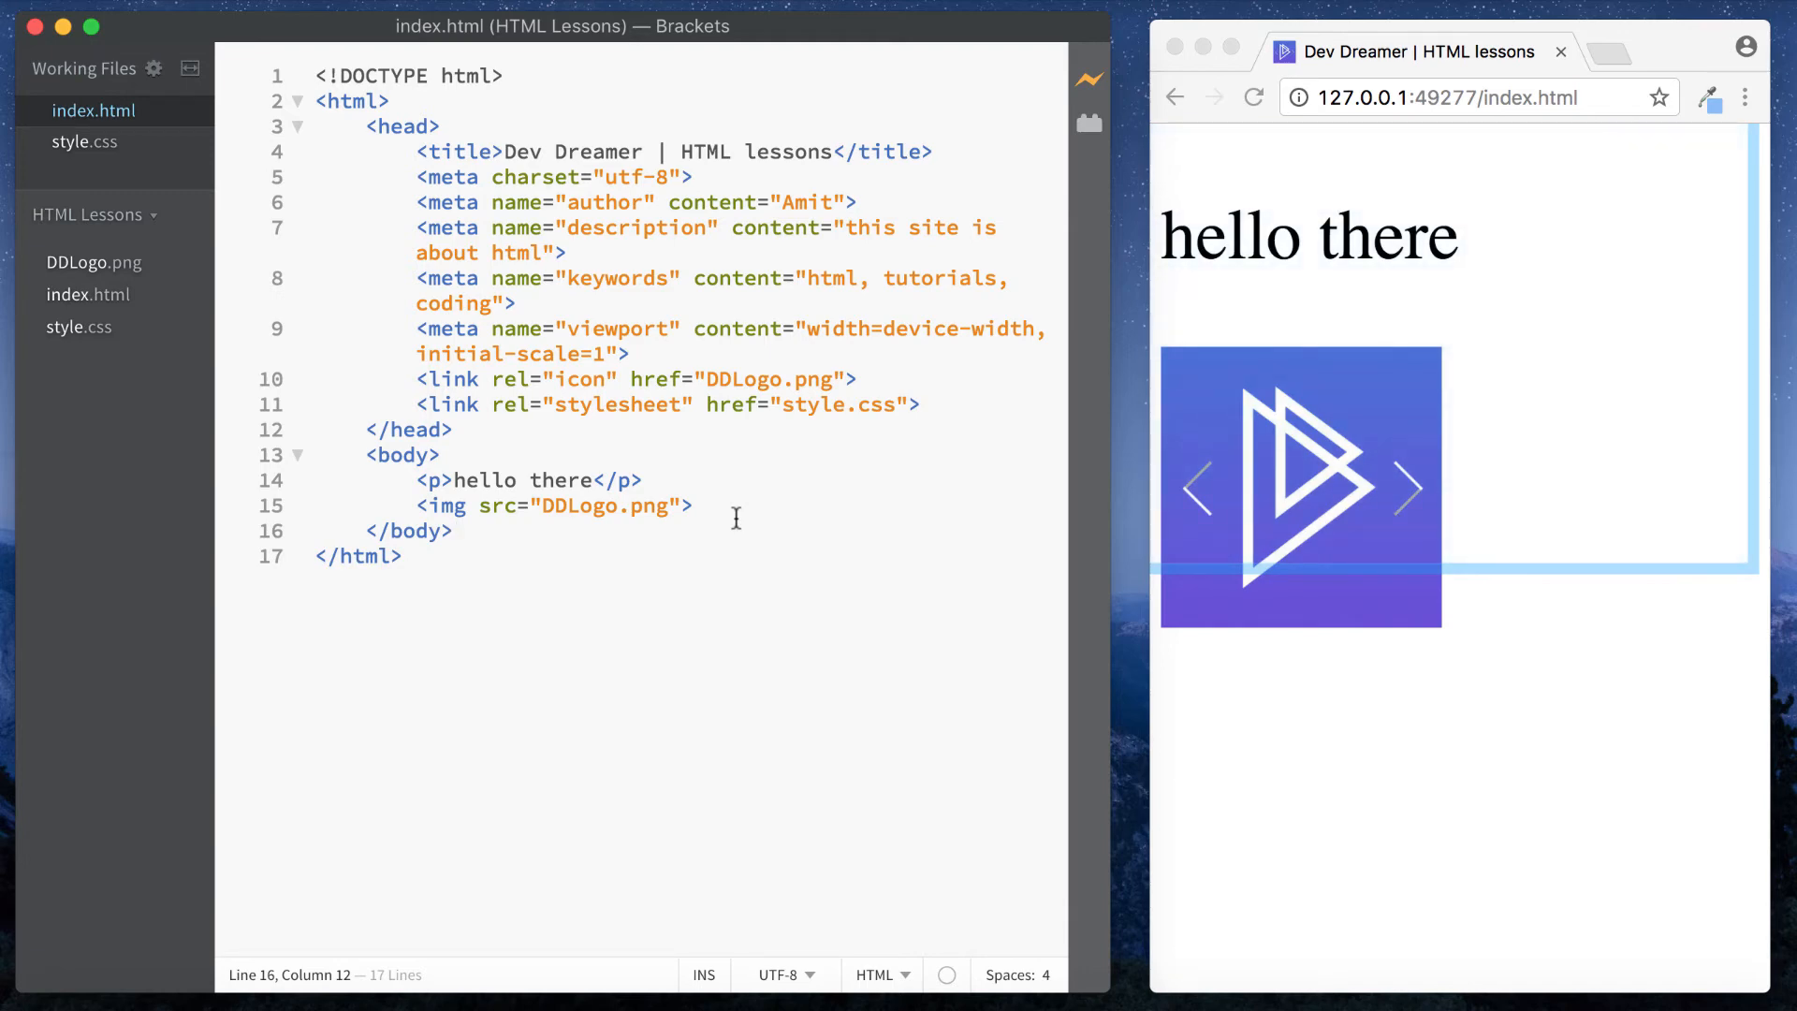
mouse_move(273, 287)
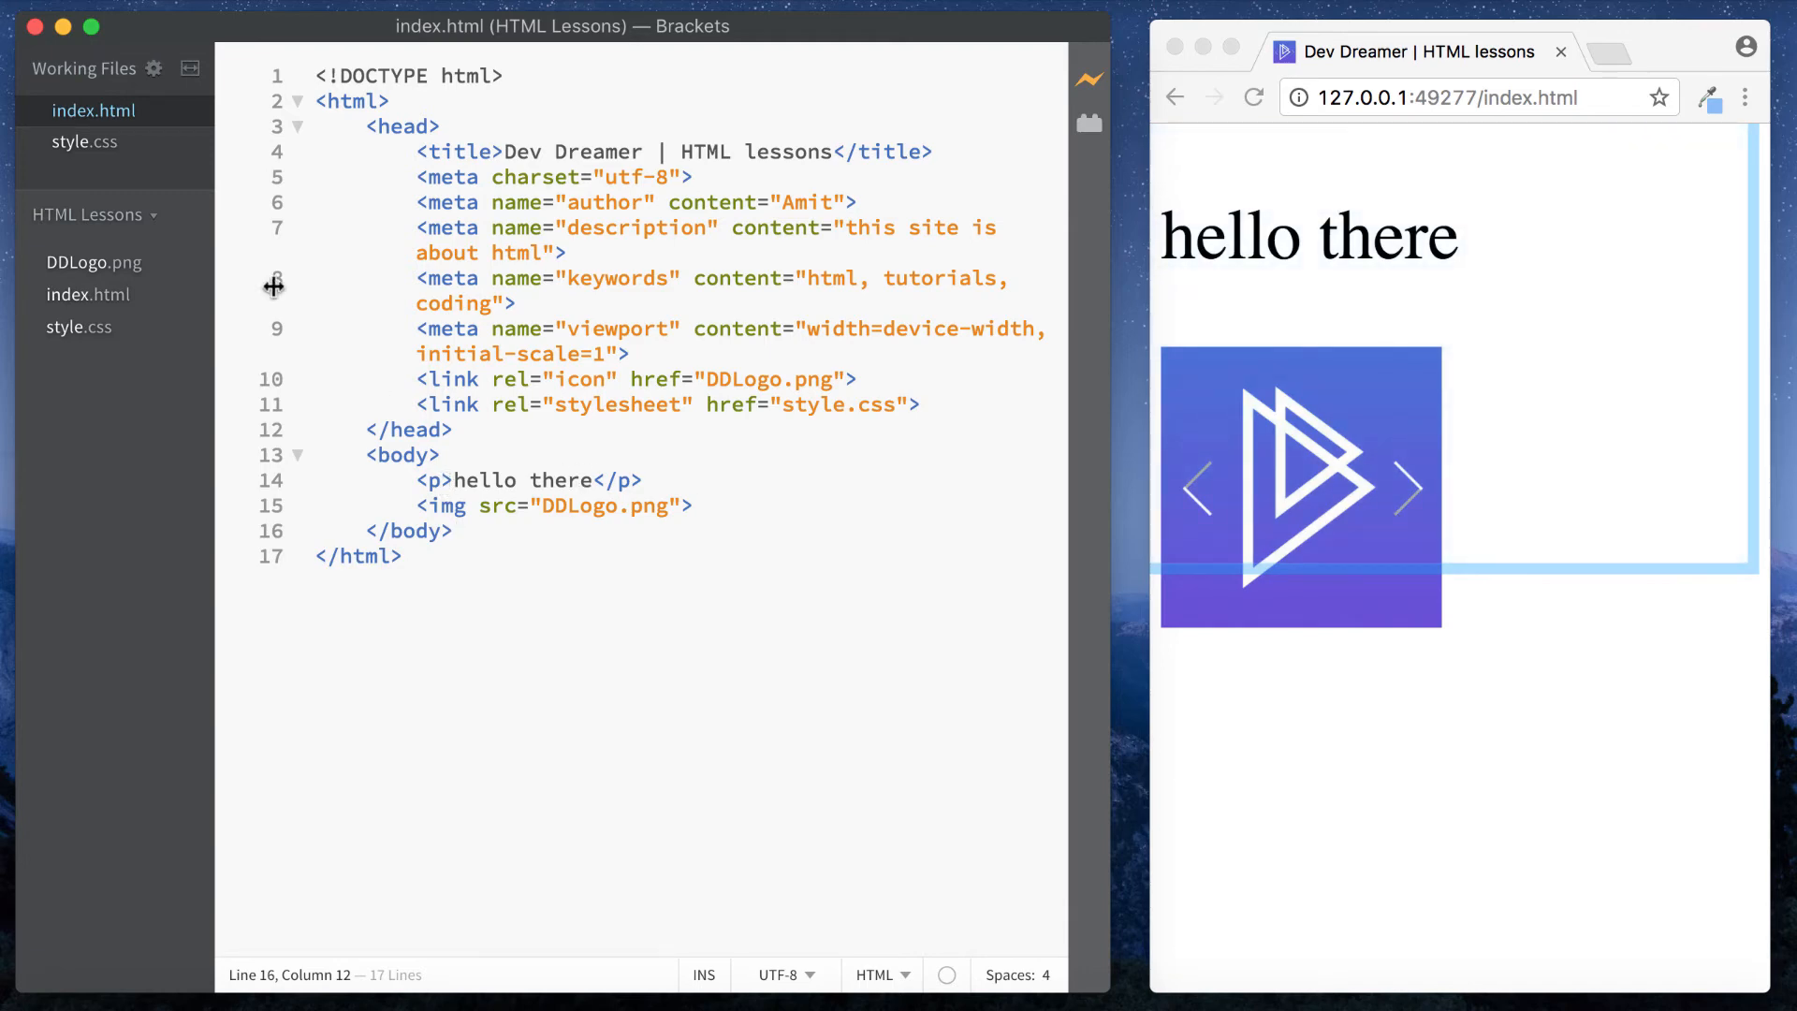
mouse_move(449, 339)
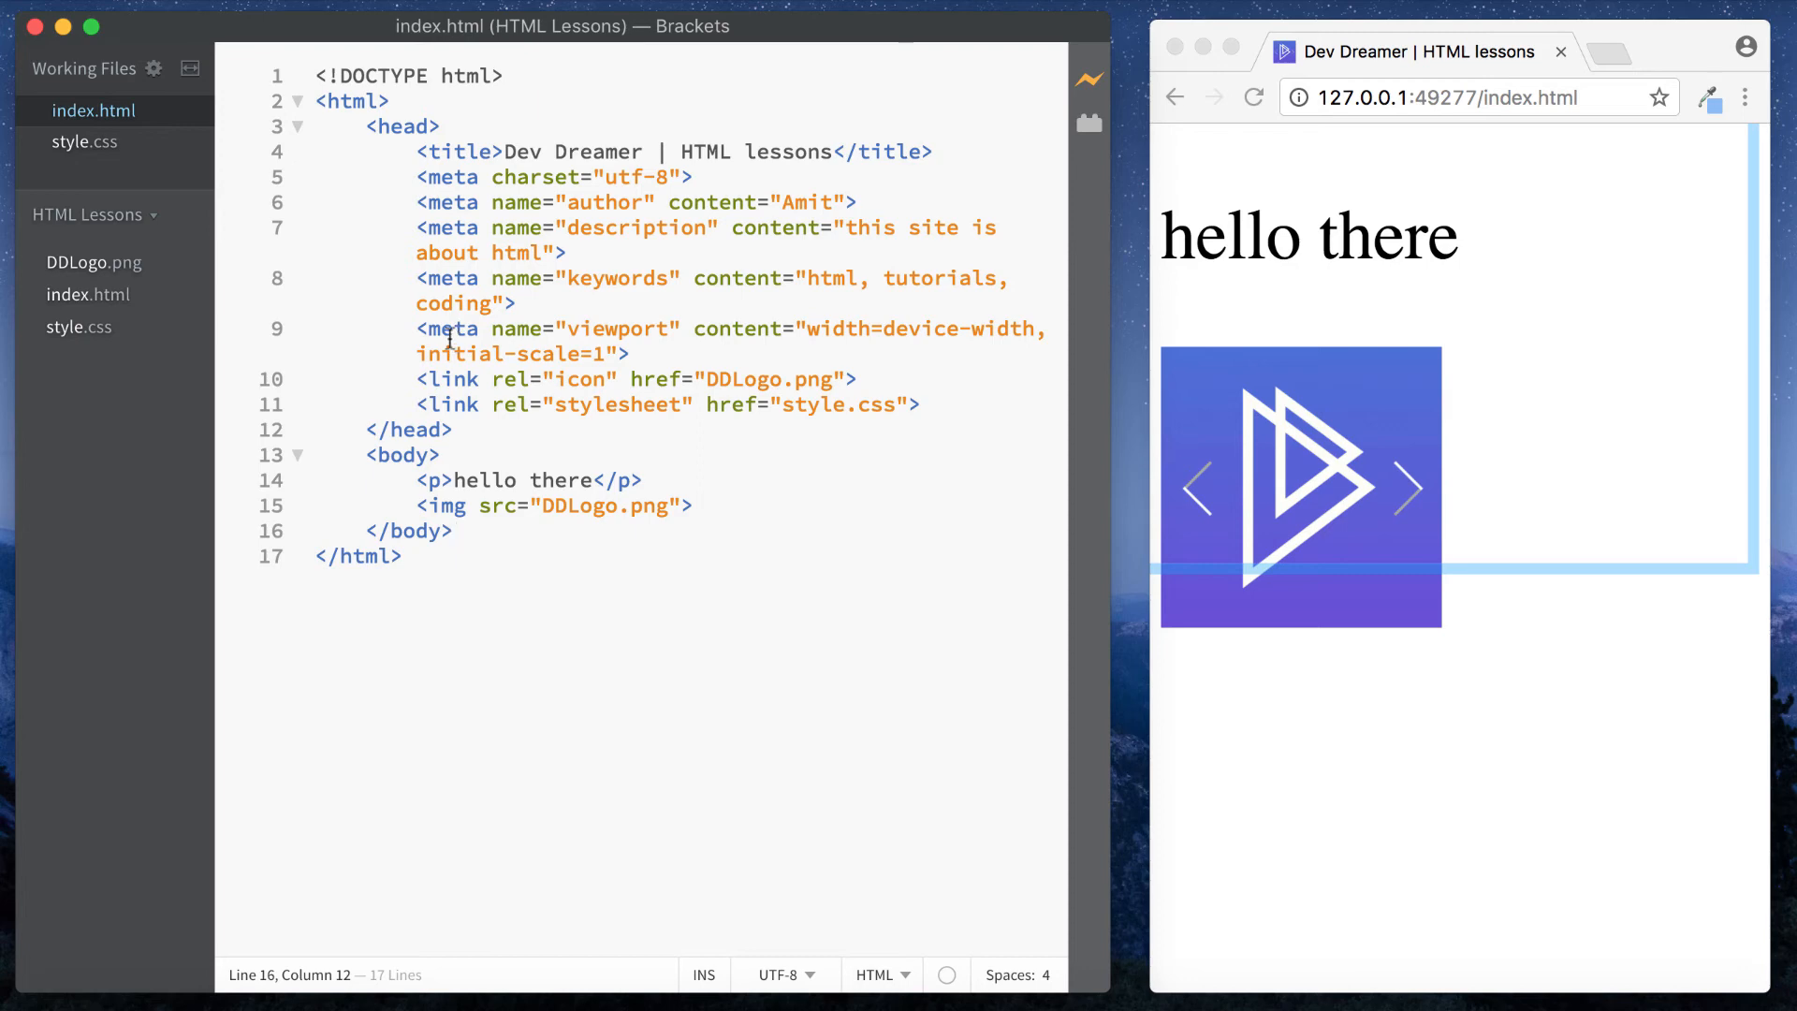
left_click(82, 142)
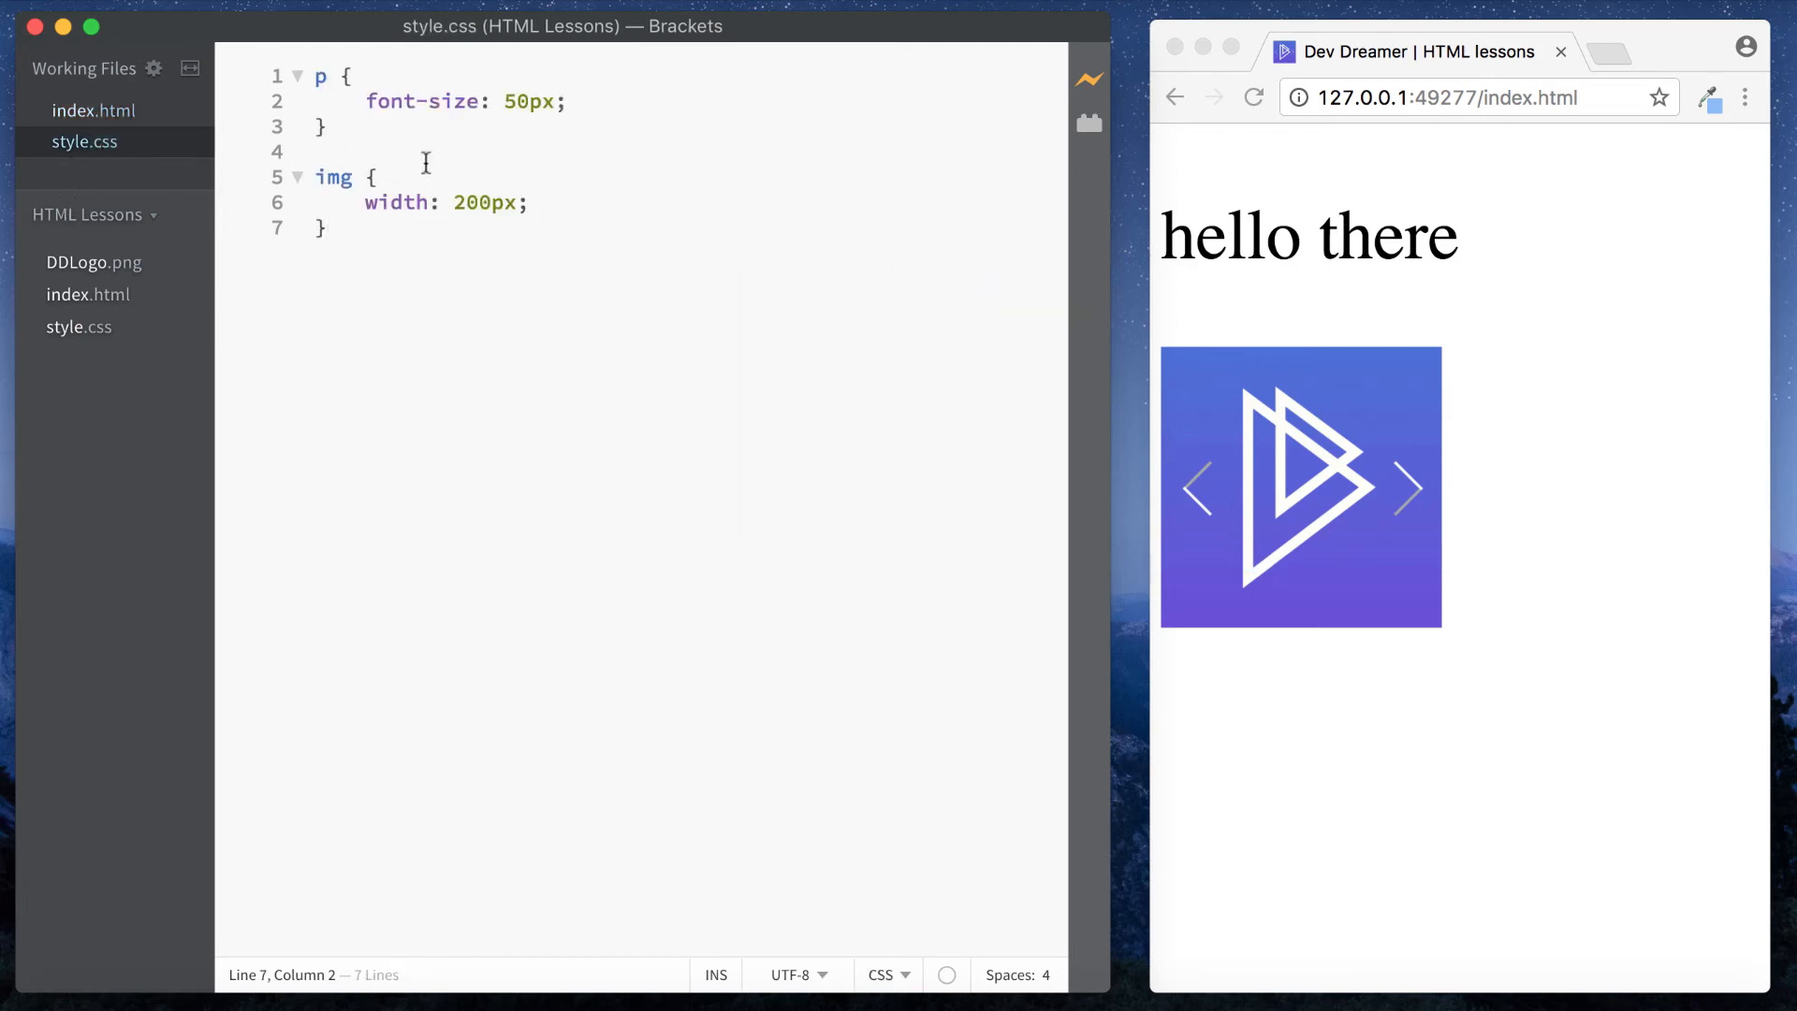
left_click(95, 110)
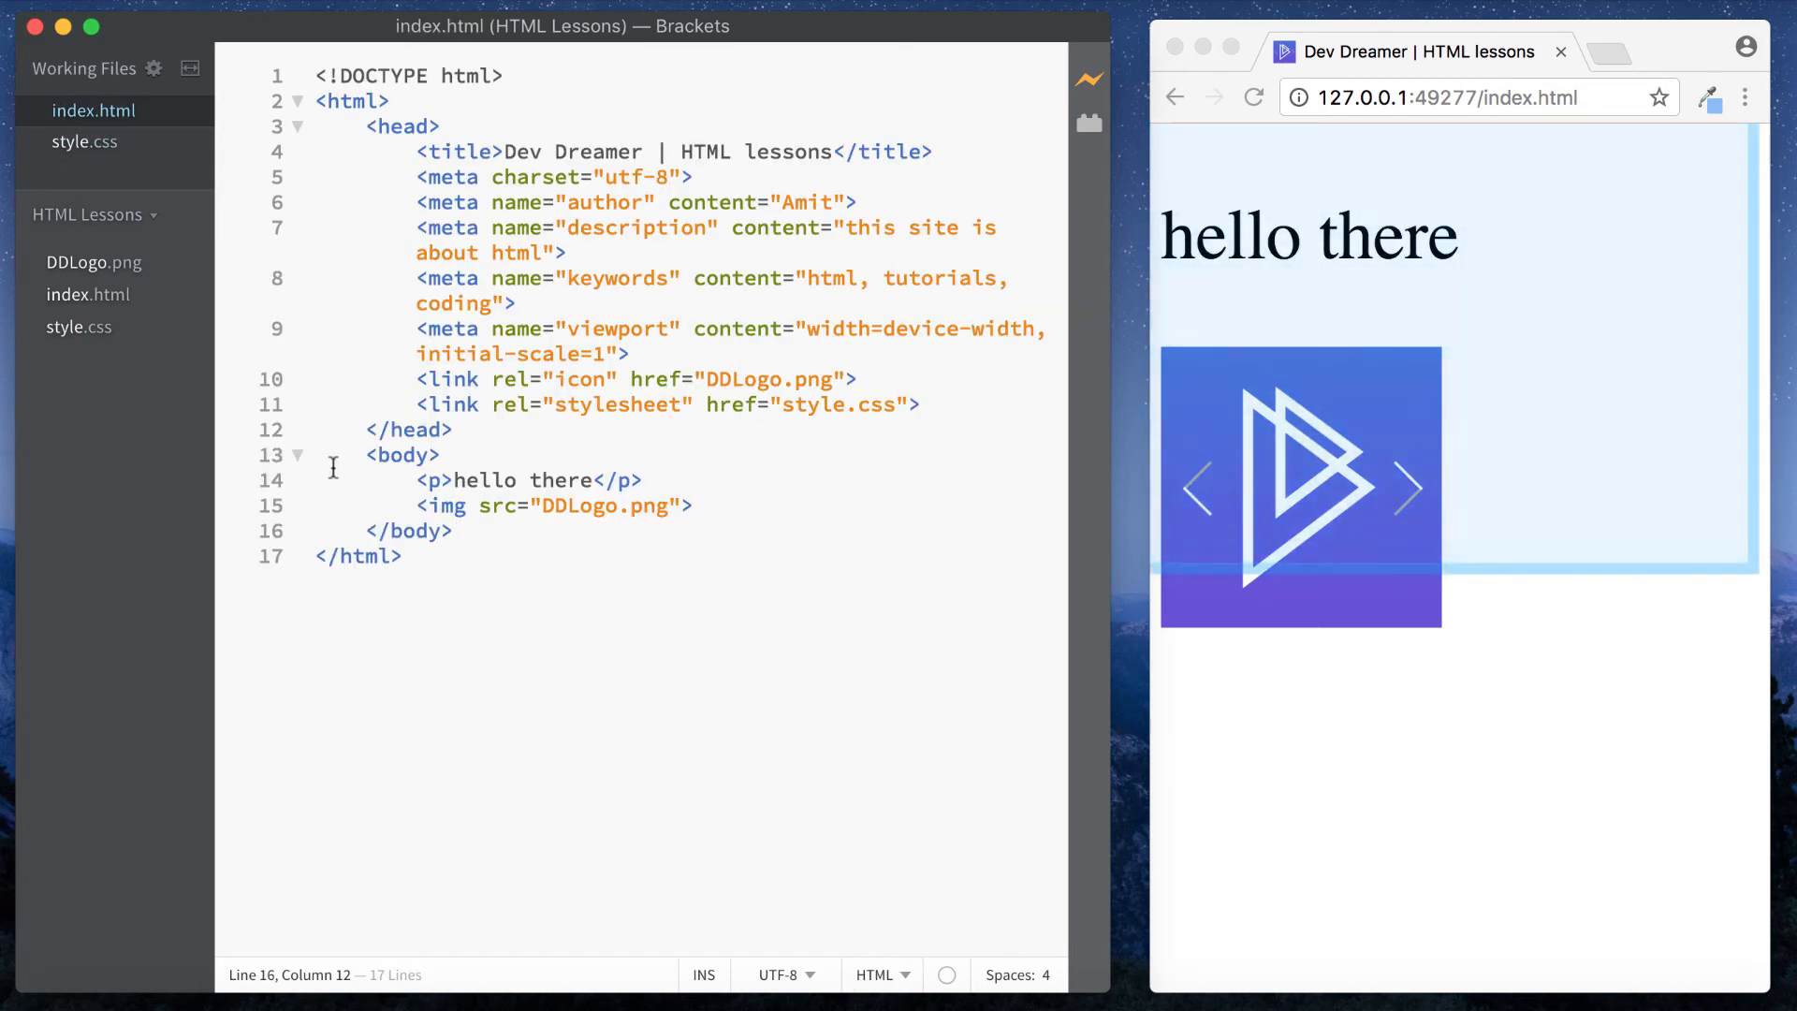